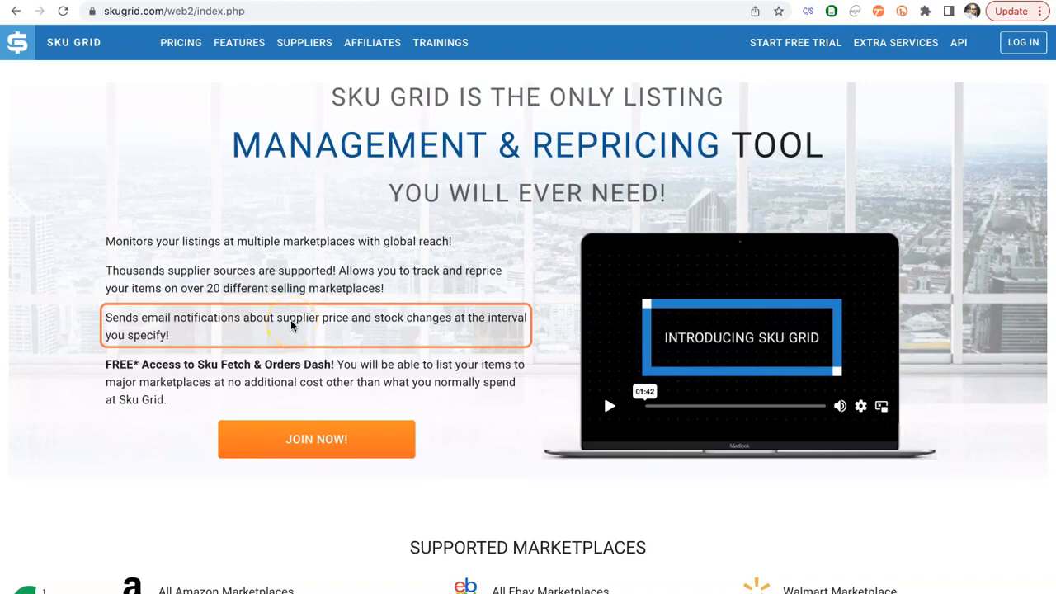
mouse_move(943, 209)
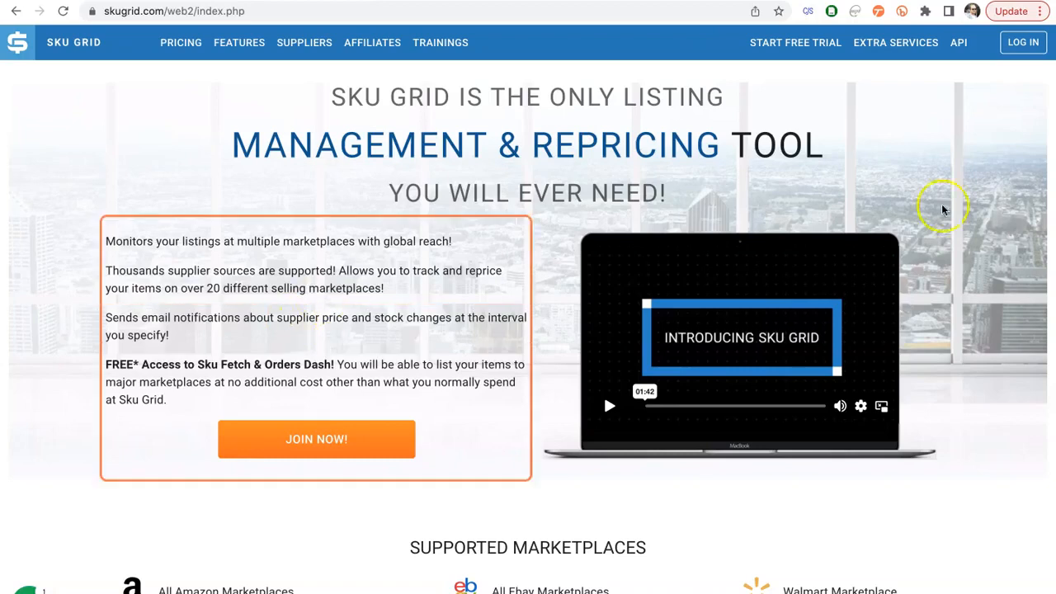
Log in to SKU Grid from the homepage with the account credentials.
left_click(1023, 42)
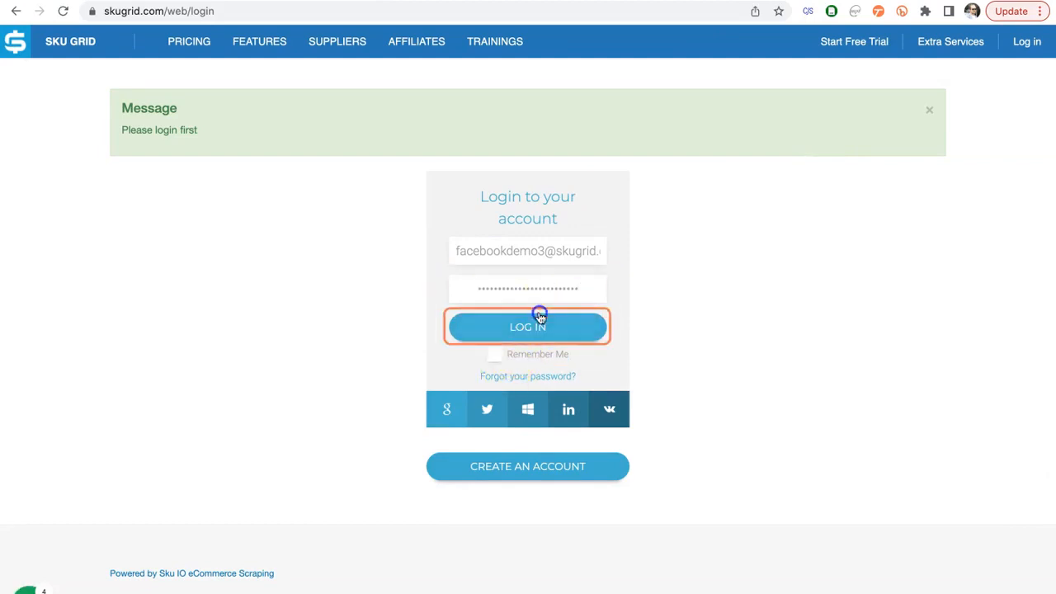
left_click(527, 327)
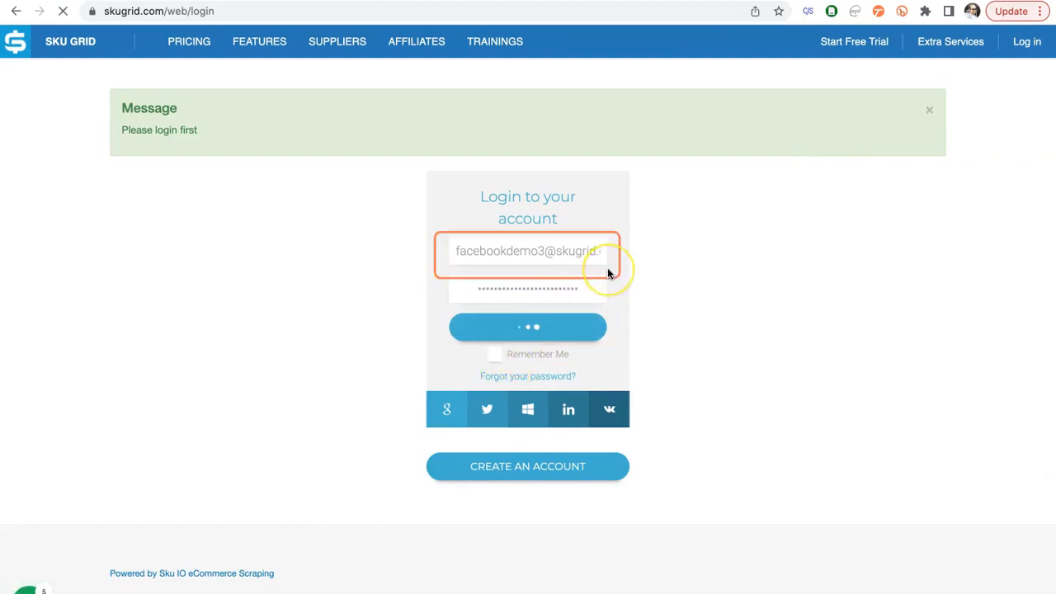
left_click(527, 327)
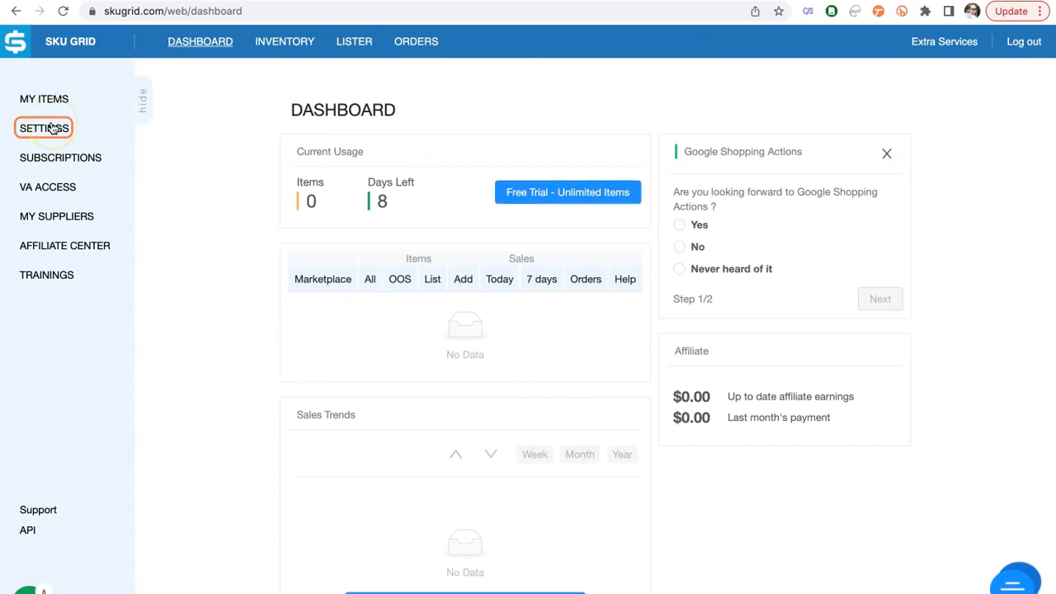
Open account Settings and switch to the Marketplaces section.
left_click(44, 128)
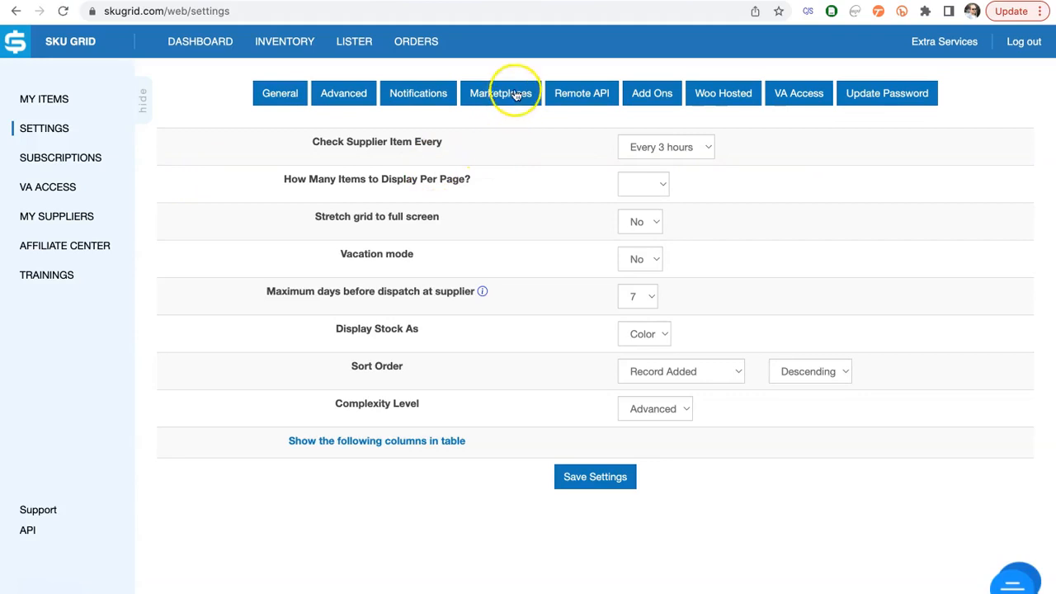
left_click(500, 93)
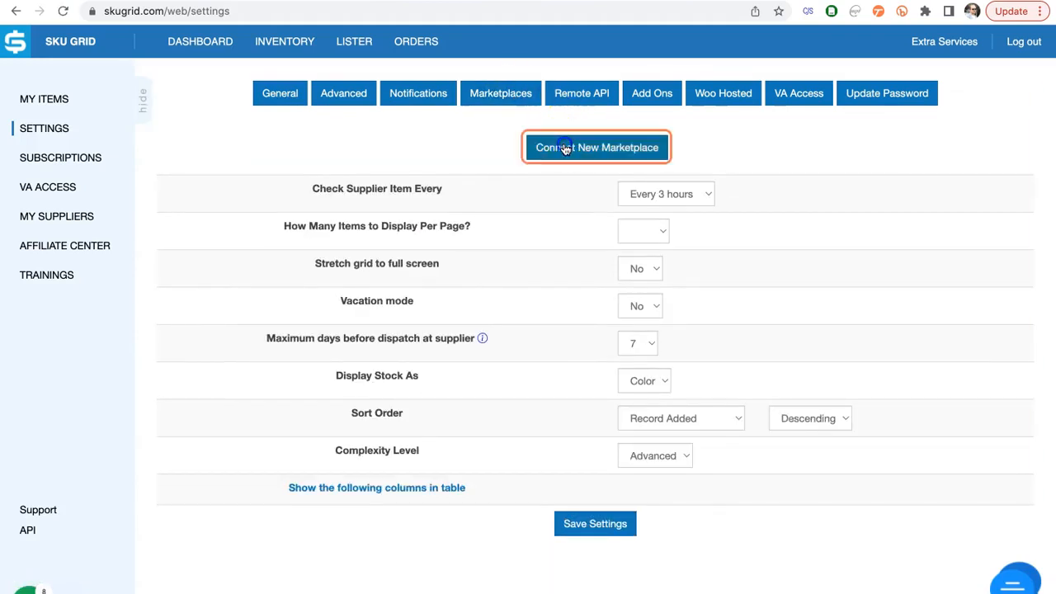
Add a new Facebook Marketplace connection with the US division and save it.
left_click(595, 146)
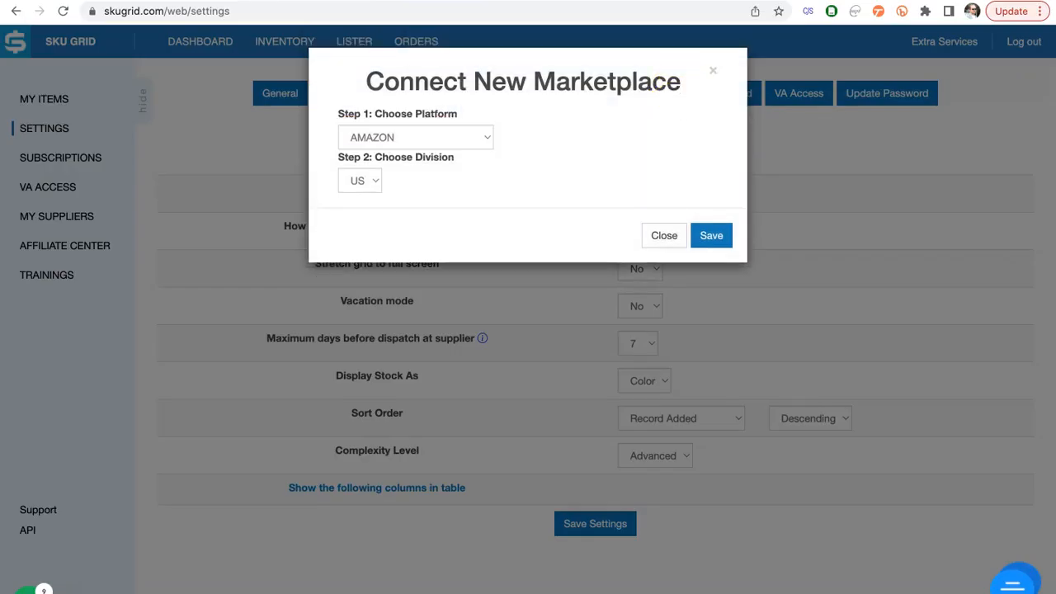
left_click(415, 137)
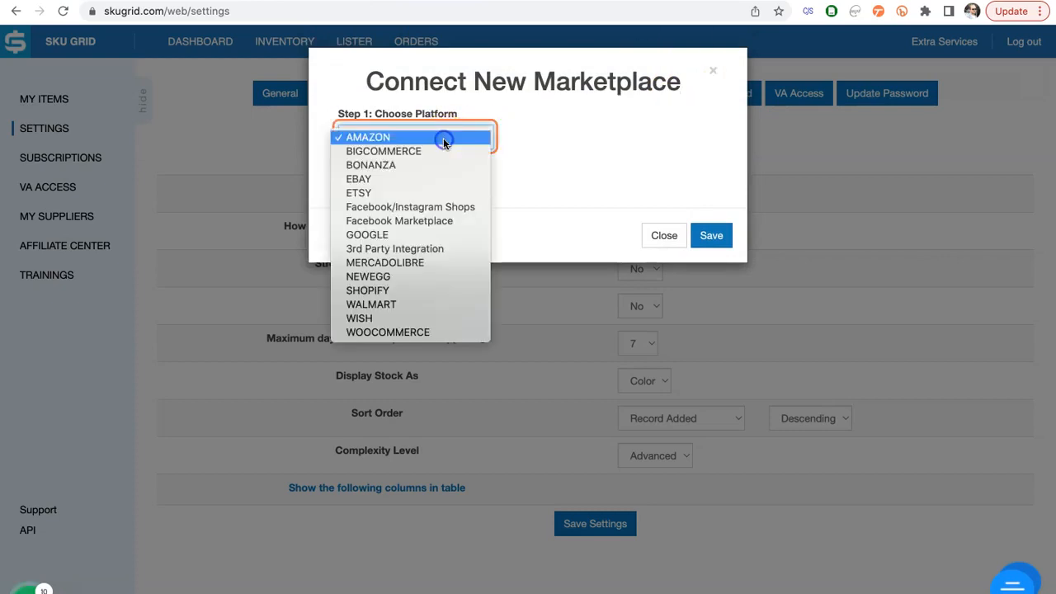
left_click(368, 137)
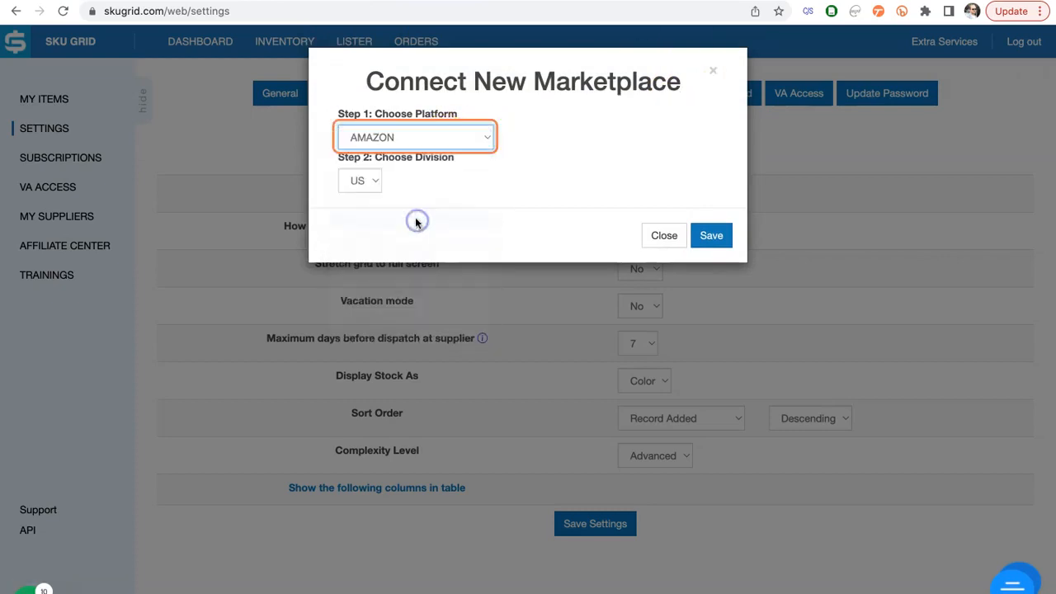
left_click(359, 180)
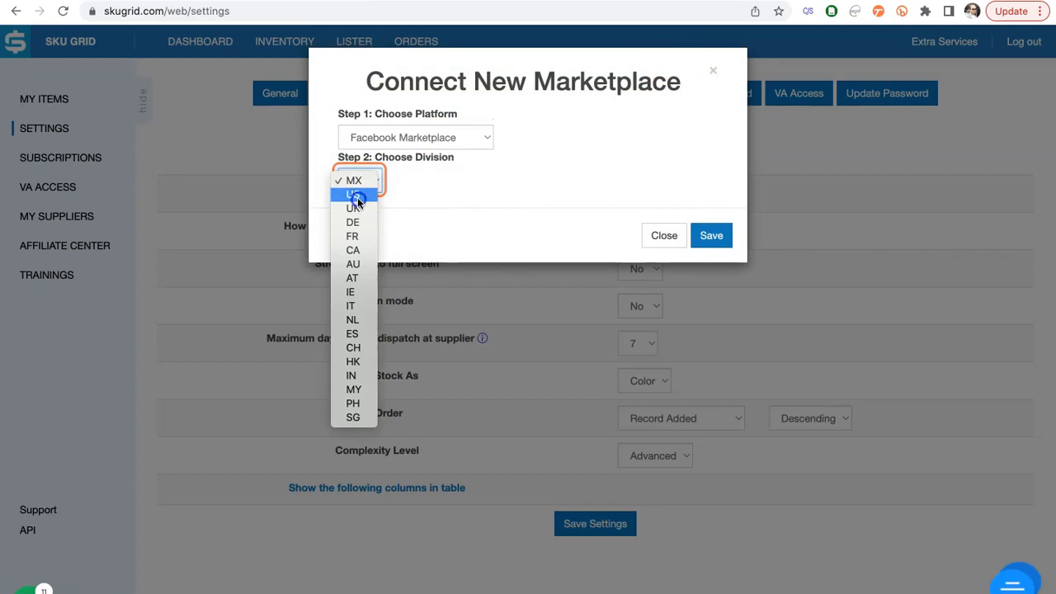
left_click(353, 194)
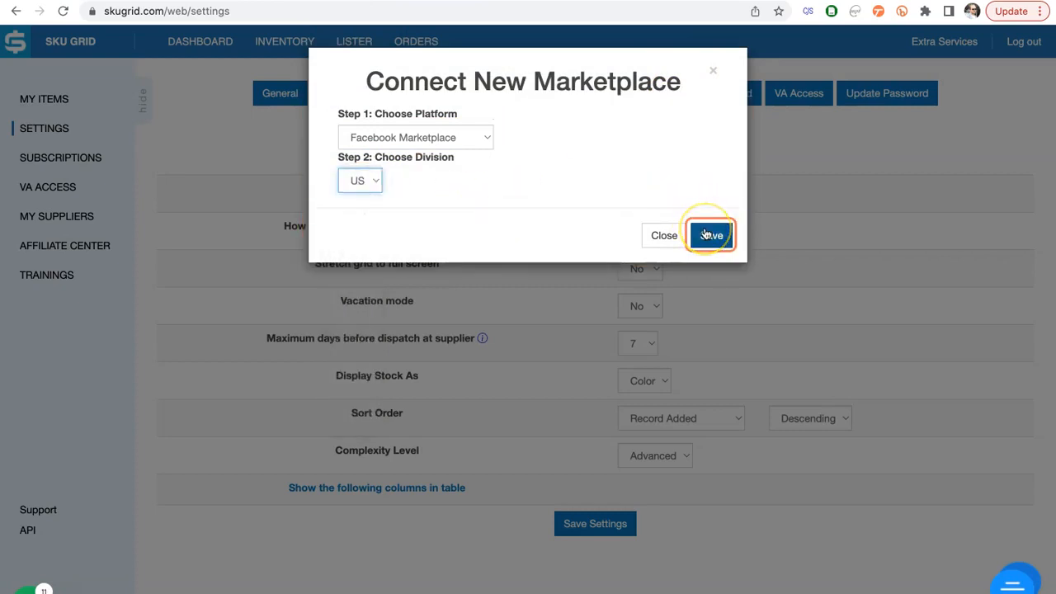
left_click(710, 235)
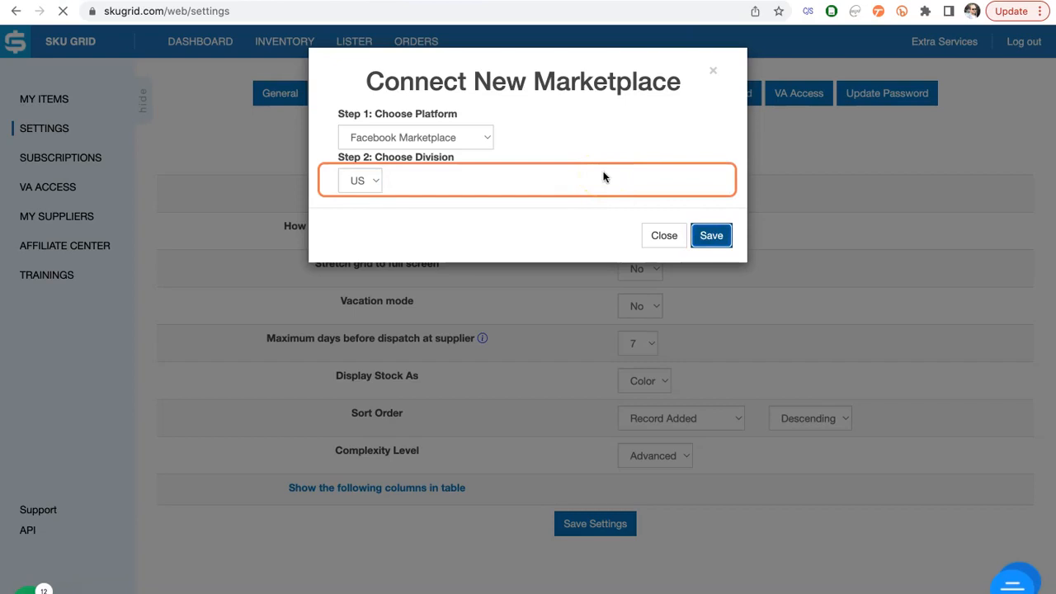
left_click(710, 235)
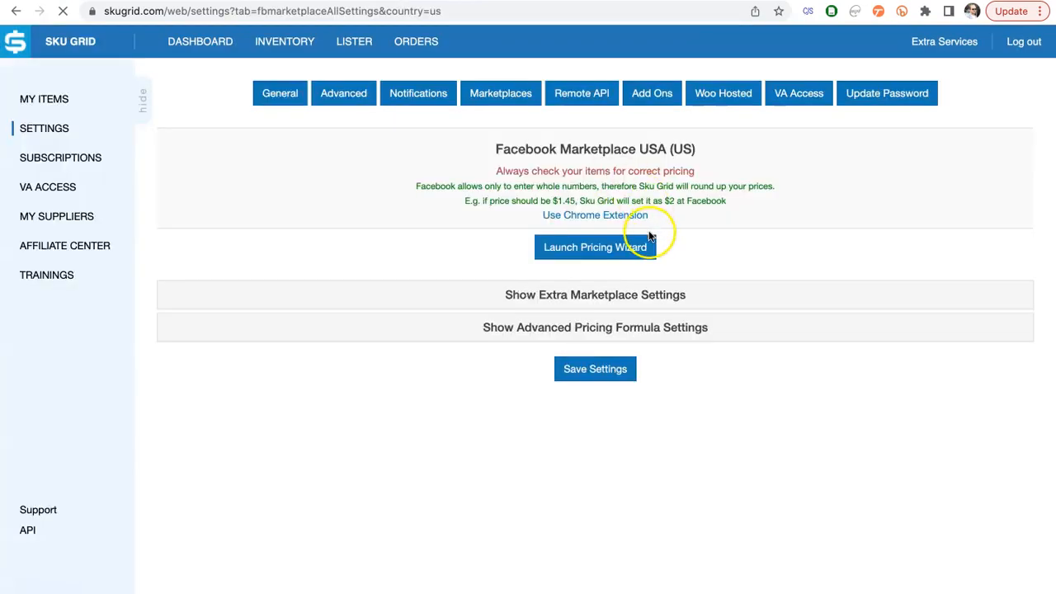
Set the pricing wizard to 100% margin and $100 fixed margin, estimate 300, and apply.
left_click(595, 246)
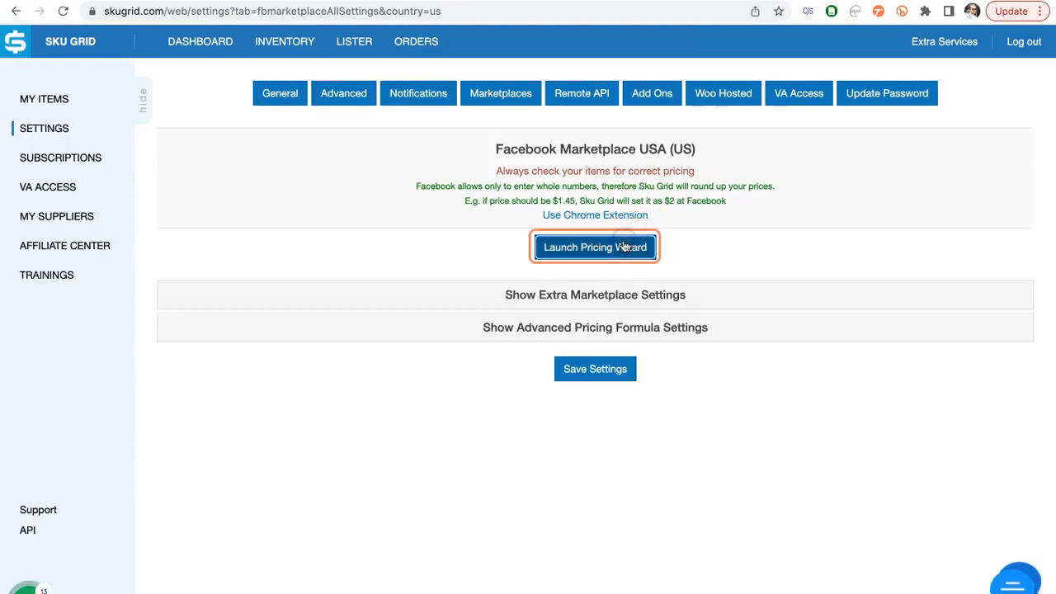
left_click(595, 247)
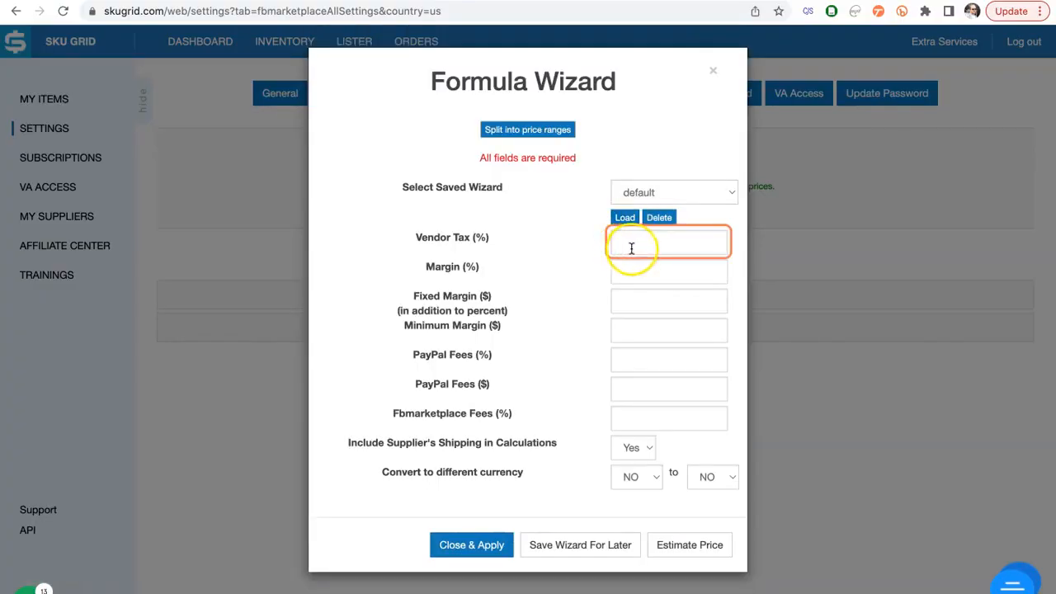
left_click(668, 271)
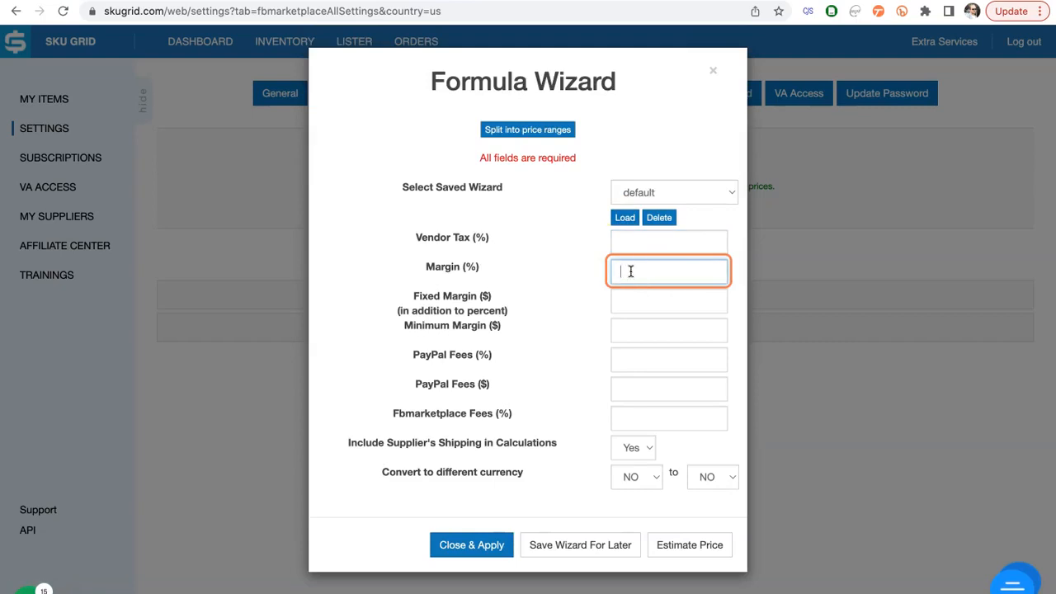
left_click(668, 301)
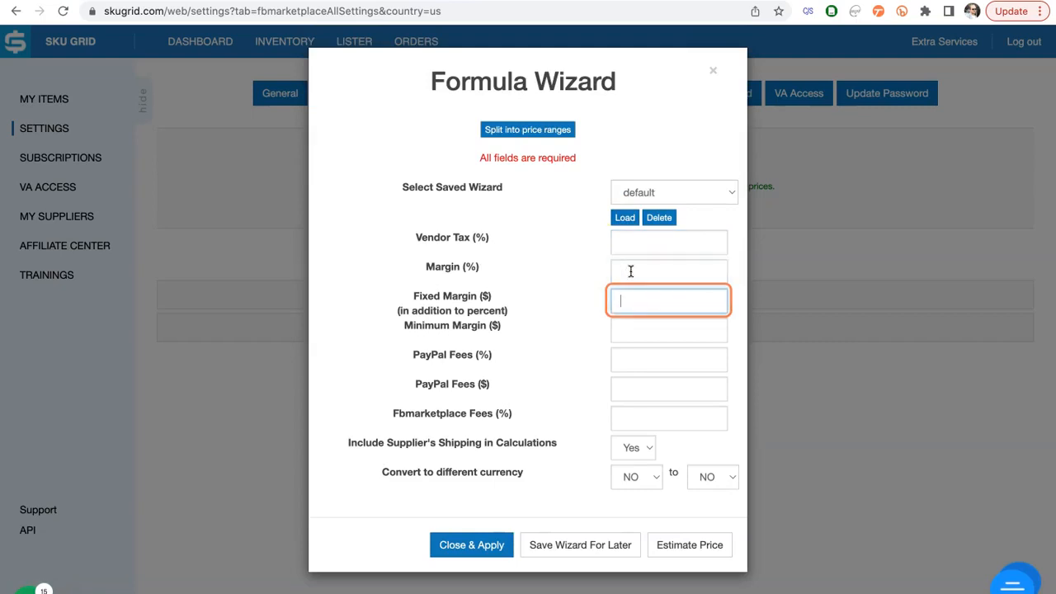
type("100")
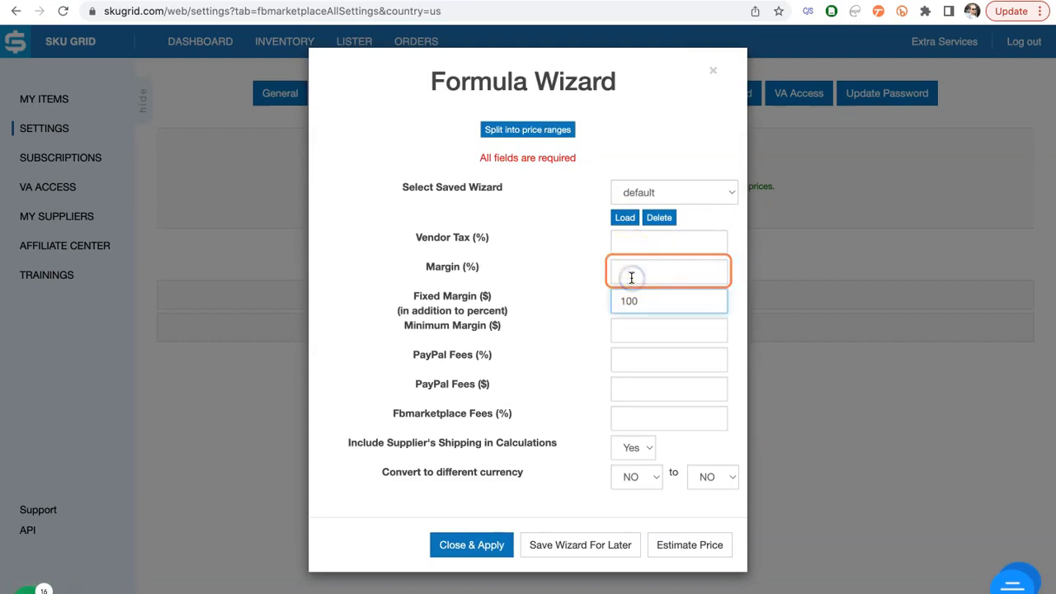
type("100")
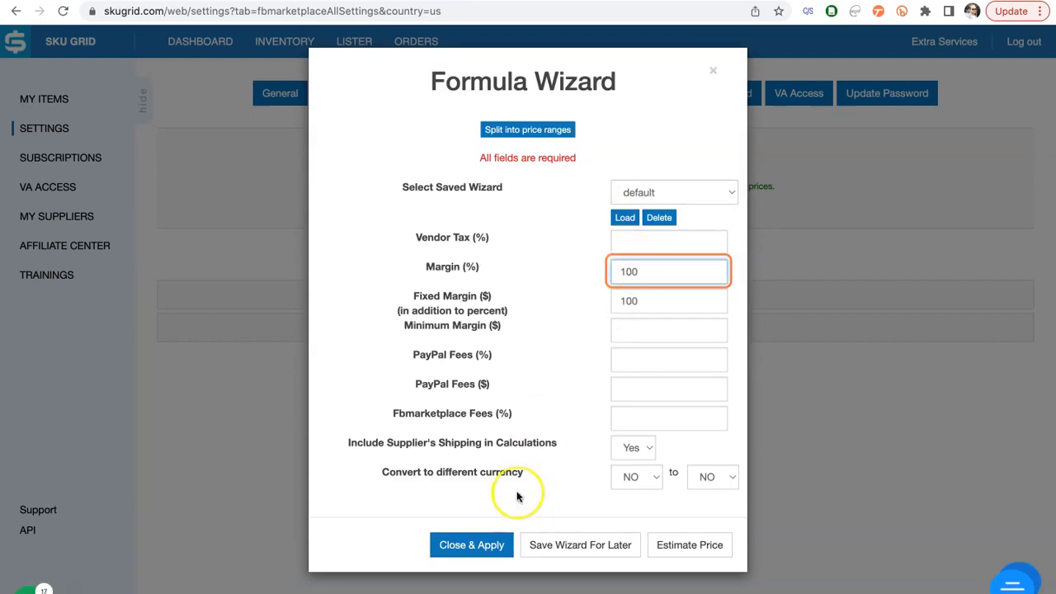
left_click(688, 544)
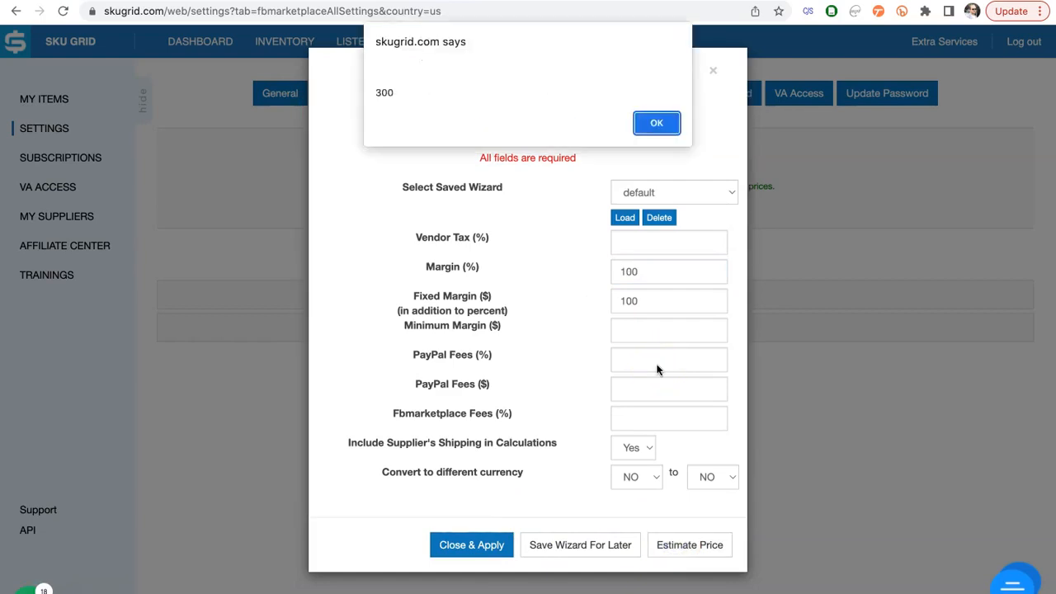
left_click(655, 123)
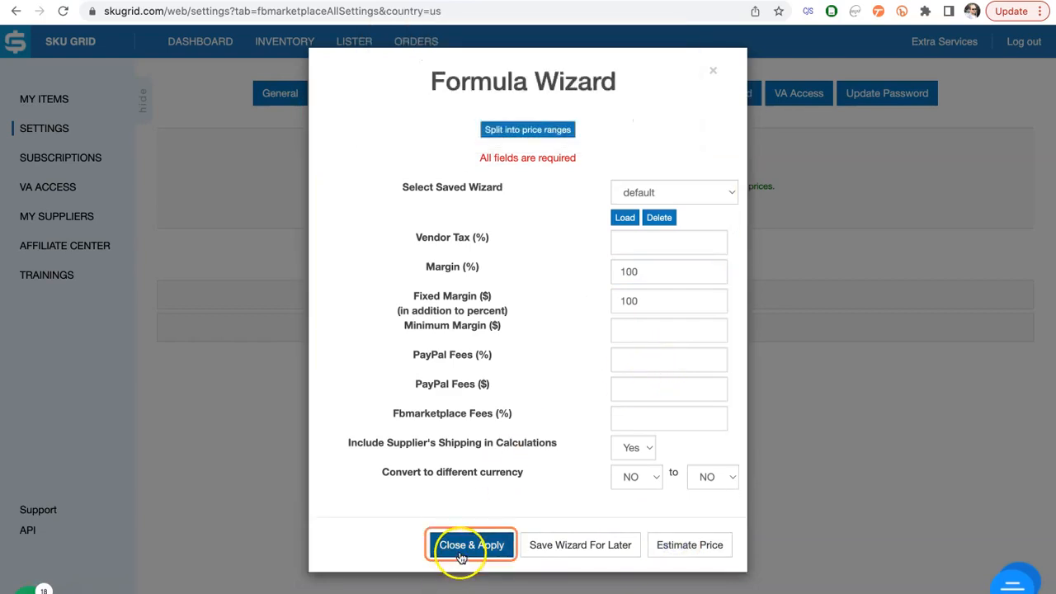
left_click(470, 544)
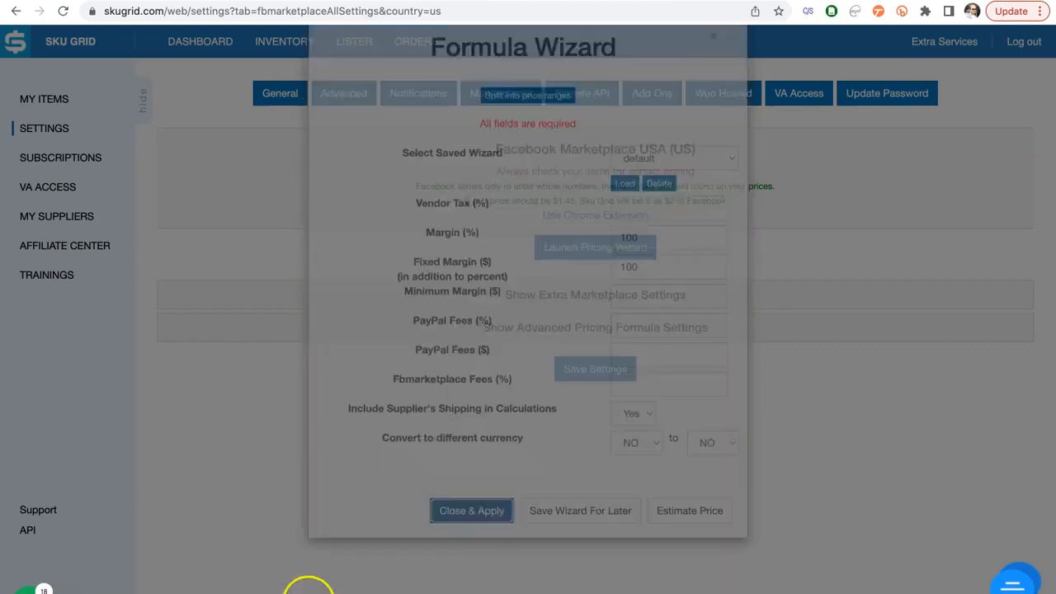
Save the Facebook Marketplace US settings until 'Settings were saved' appears.
left_click(471, 510)
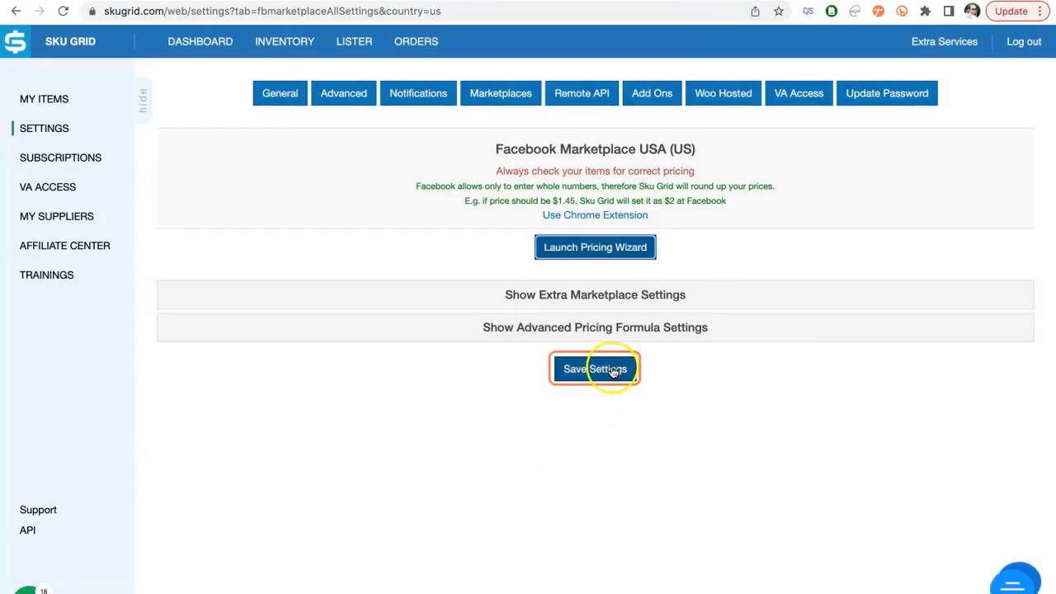
left_click(594, 368)
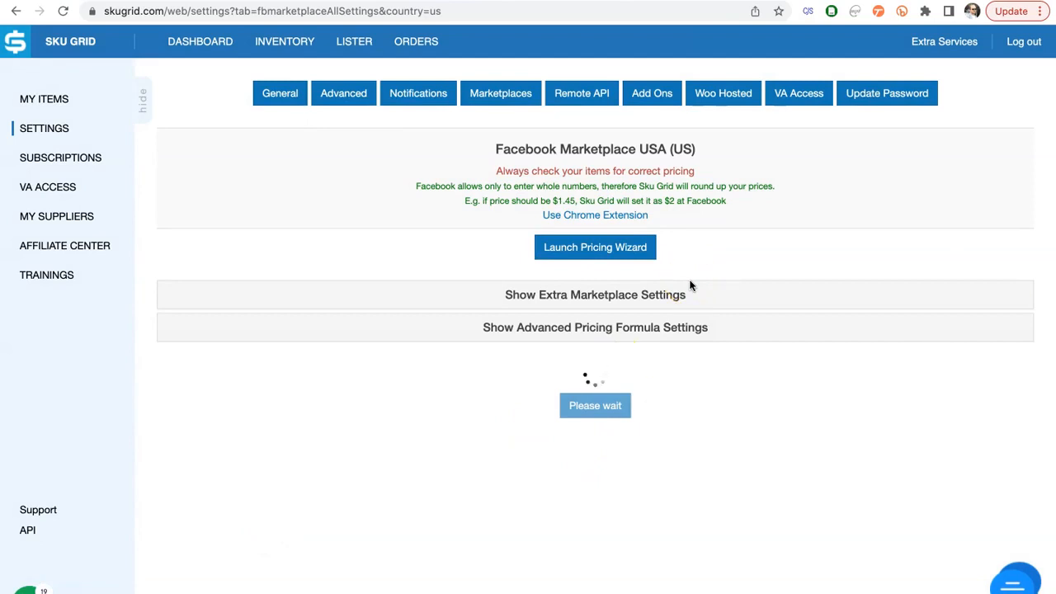
left_click(595, 413)
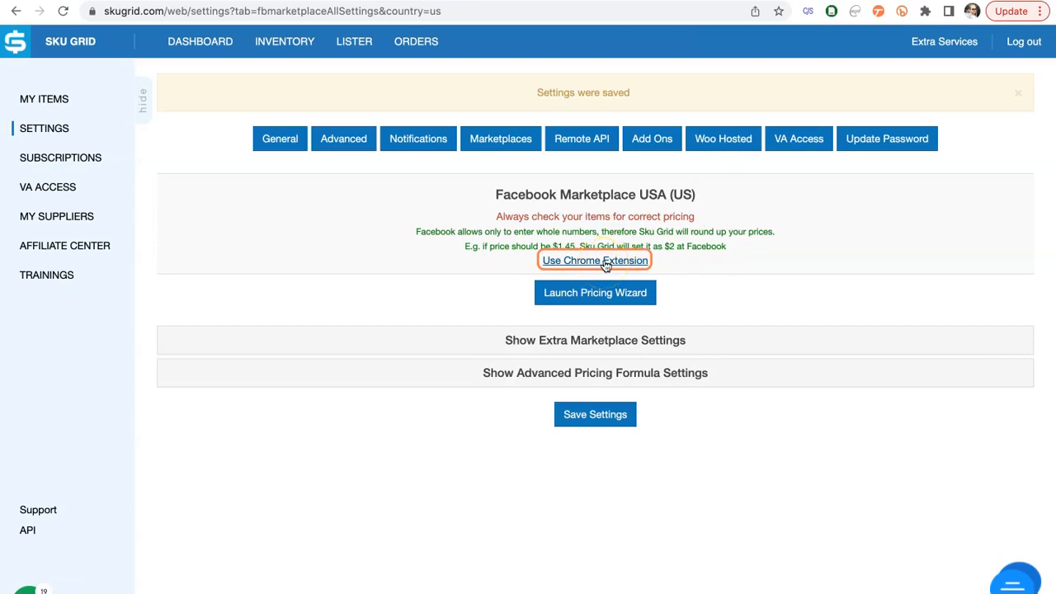
Add the Social Marketplace Repricer extension to Chrome from its Web Store page.
left_click(594, 260)
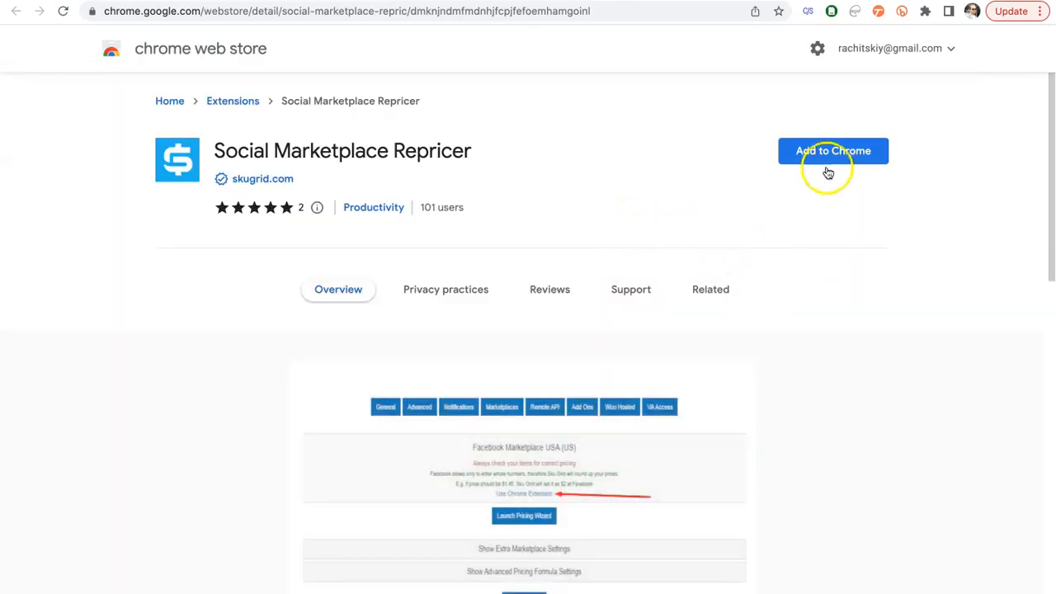
mouse_move(832, 151)
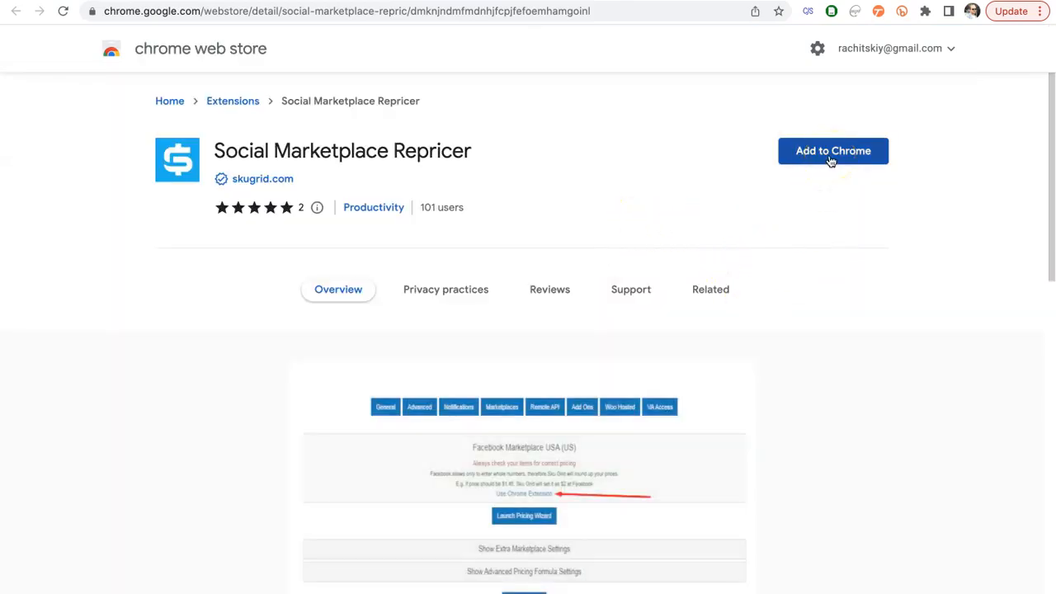
left_click(832, 150)
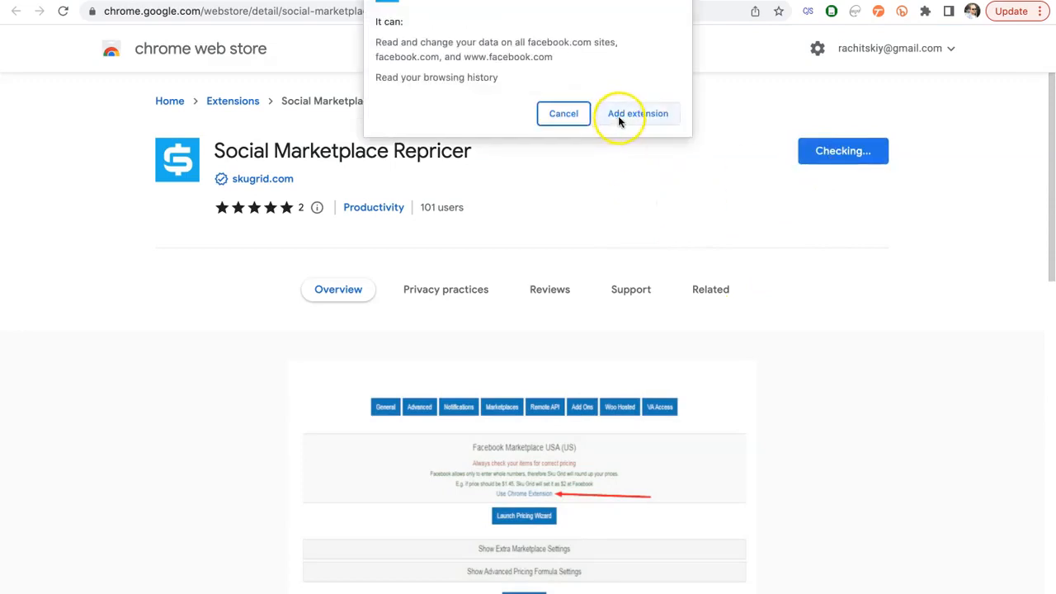
left_click(637, 113)
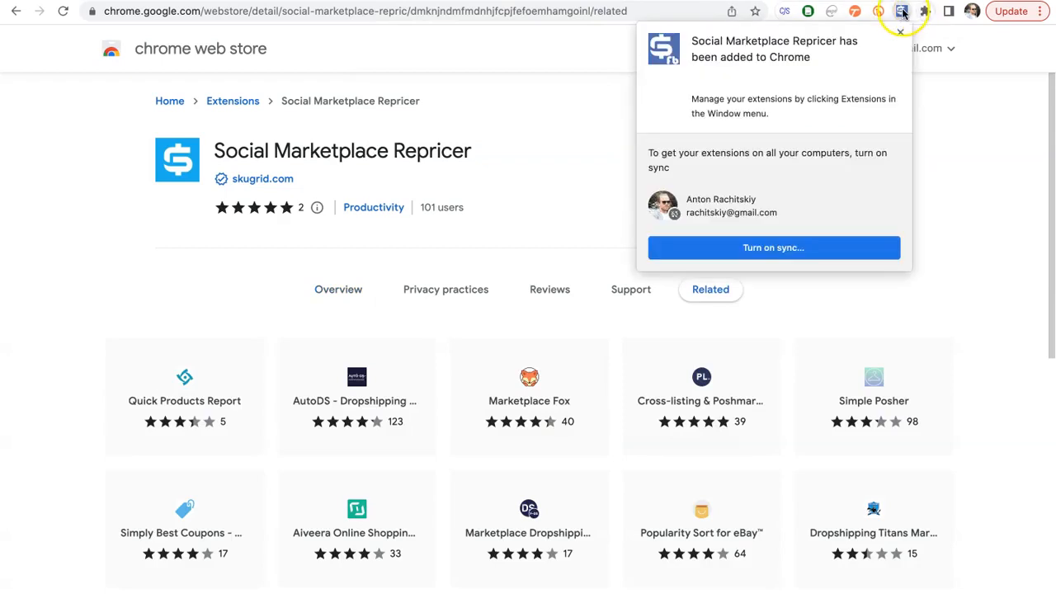
Pin Social Marketplace Repricer to the toolbar and open its remote key settings.
right_click(902, 11)
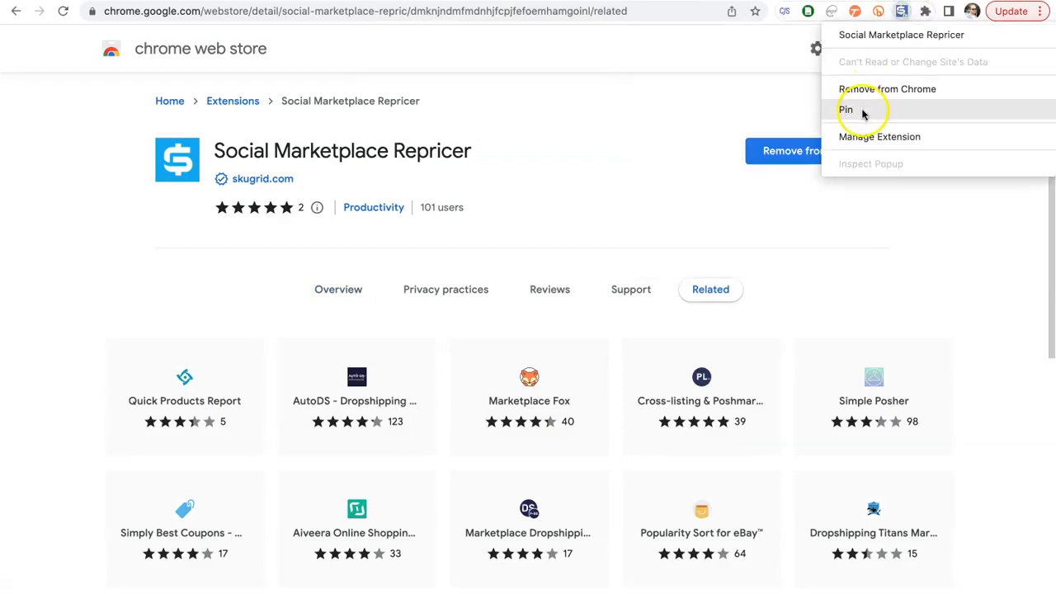
left_click(651, 171)
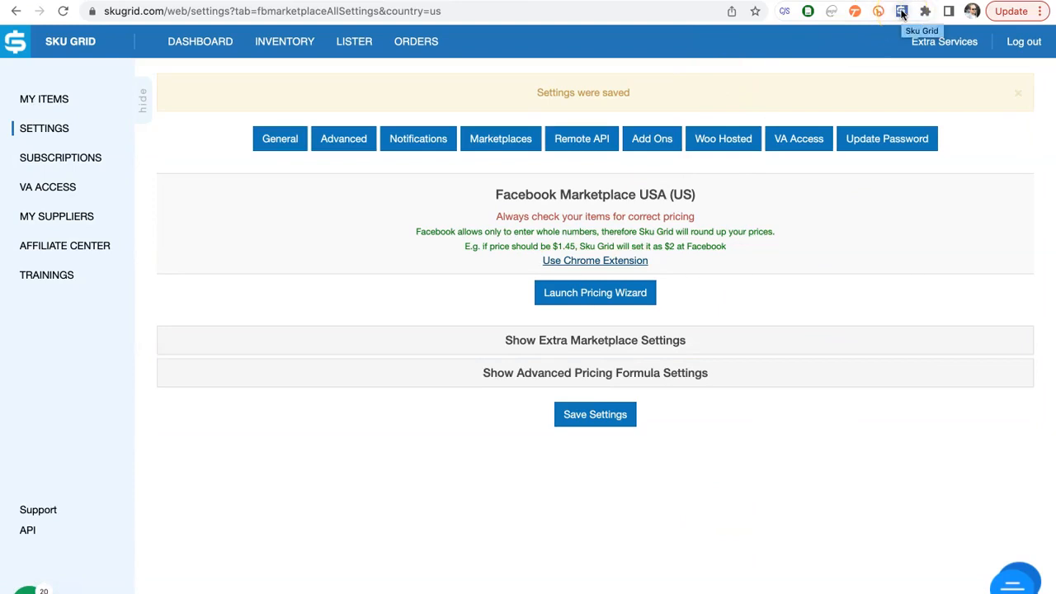
left_click(901, 11)
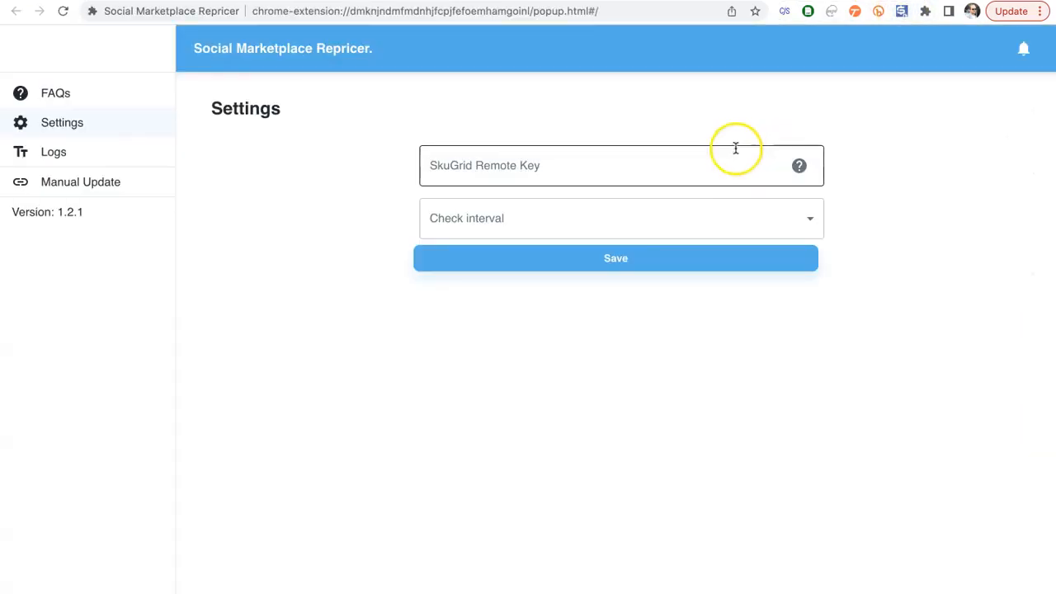
left_click(616, 165)
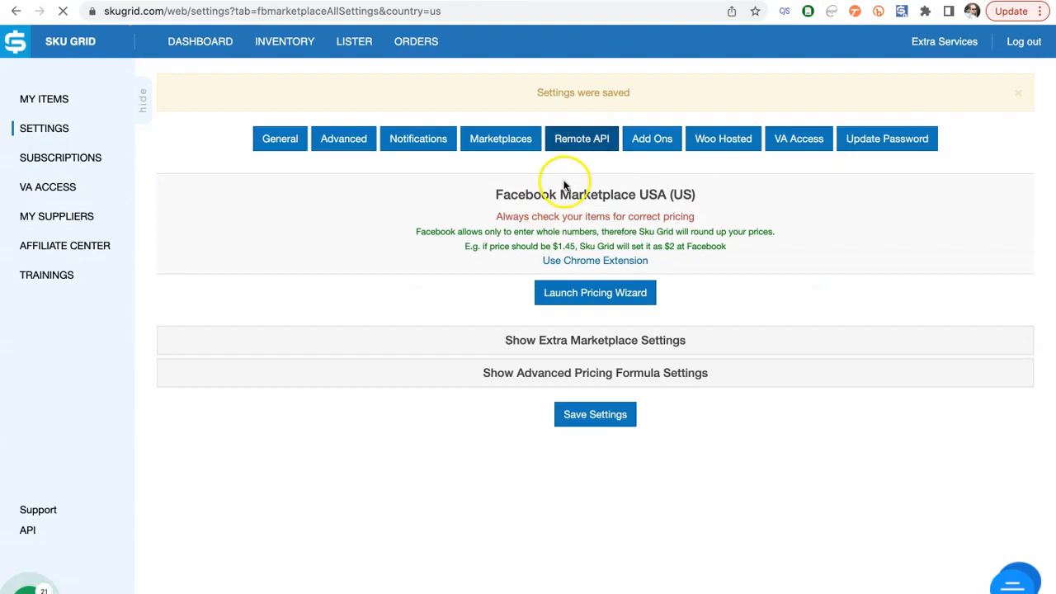
left_click(582, 139)
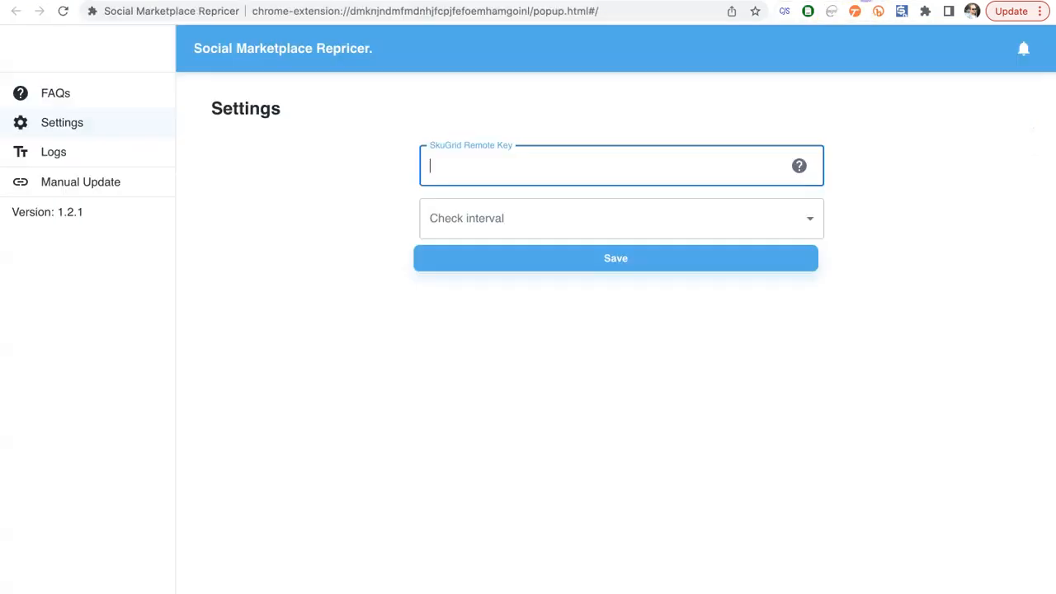
mouse_move(798, 166)
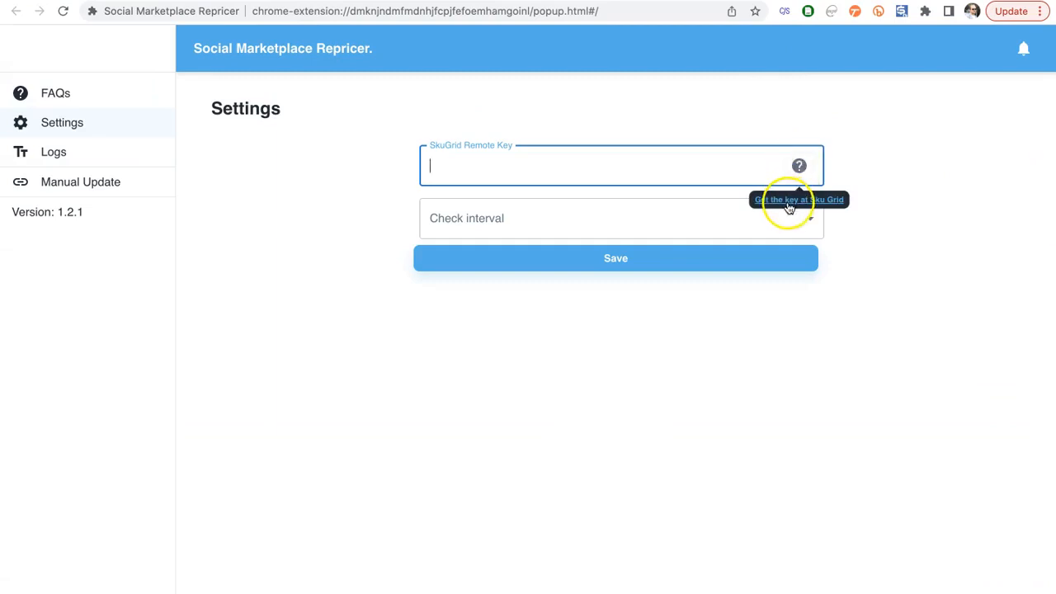
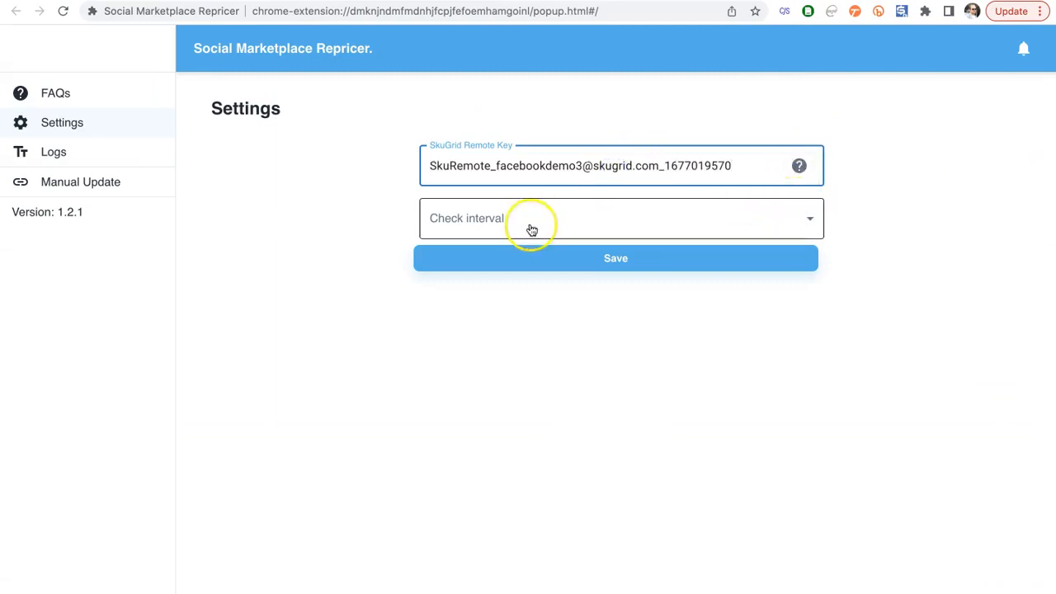
left_click(619, 217)
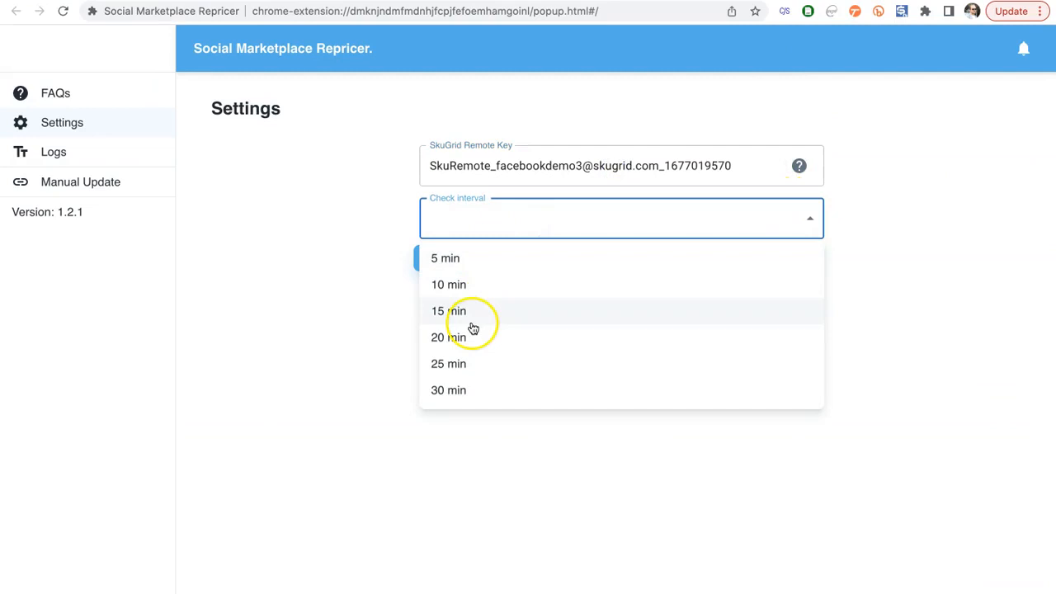
left_click(445, 258)
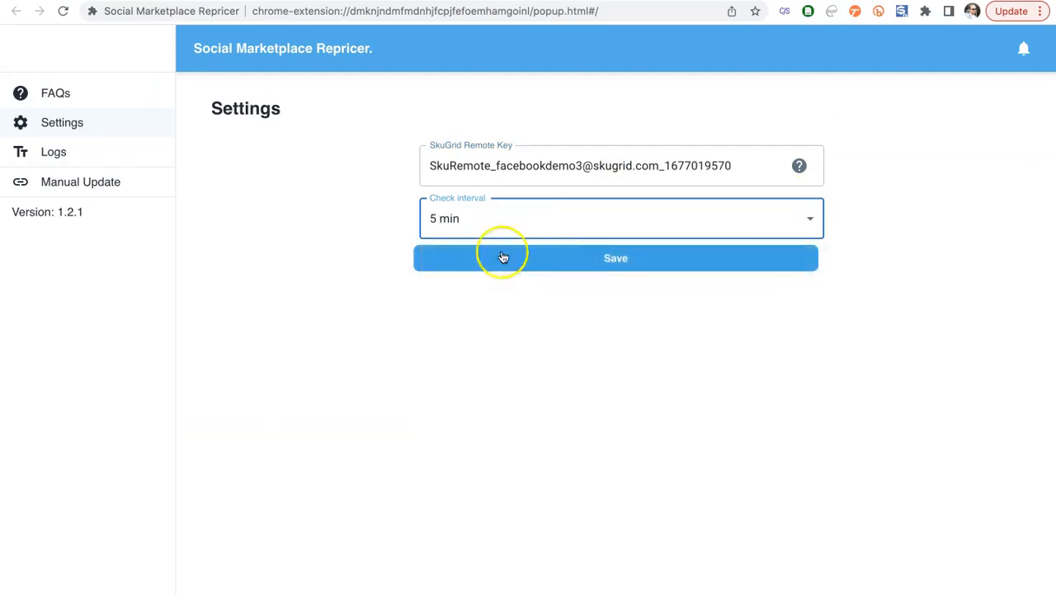
mouse_move(520, 264)
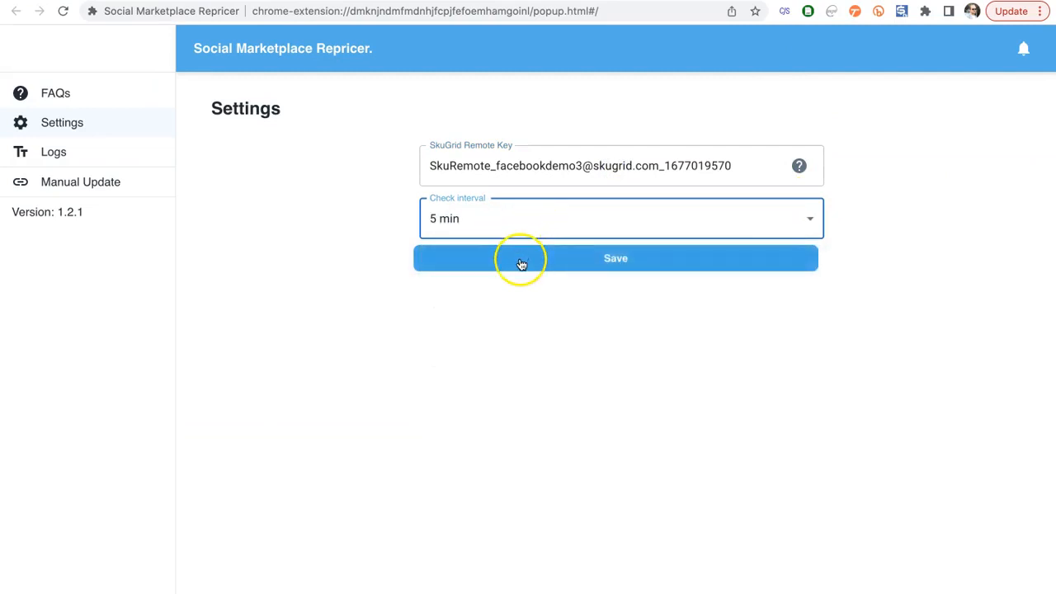
left_click(616, 257)
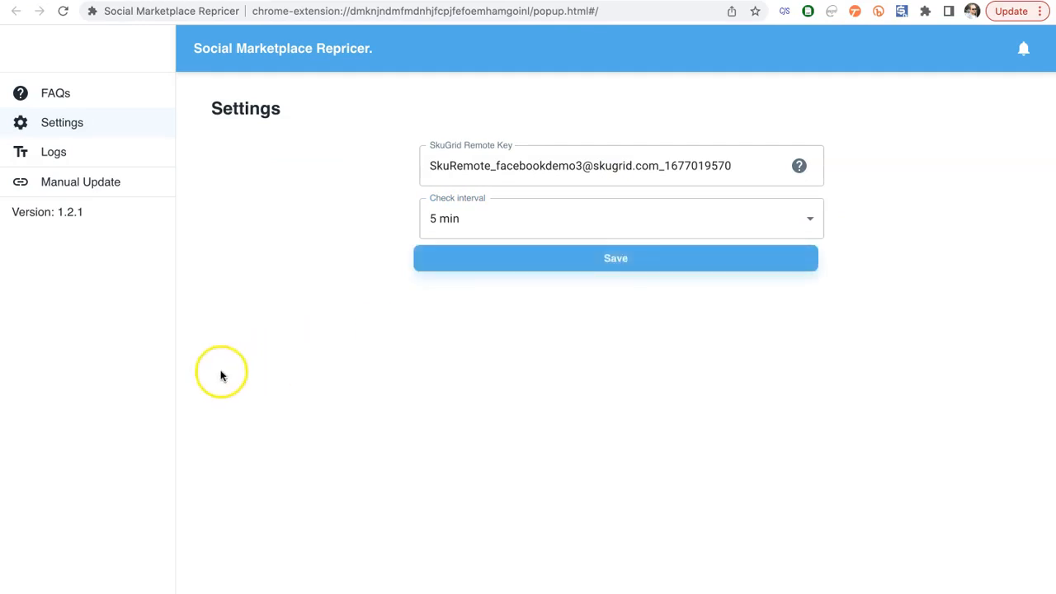
mouse_move(53, 152)
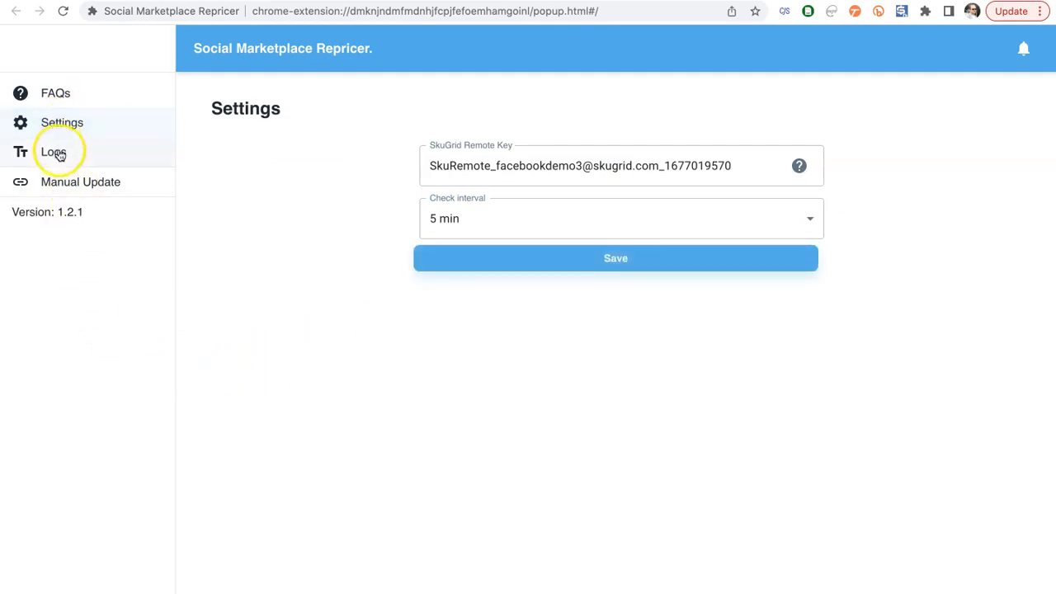
mouse_move(400, 35)
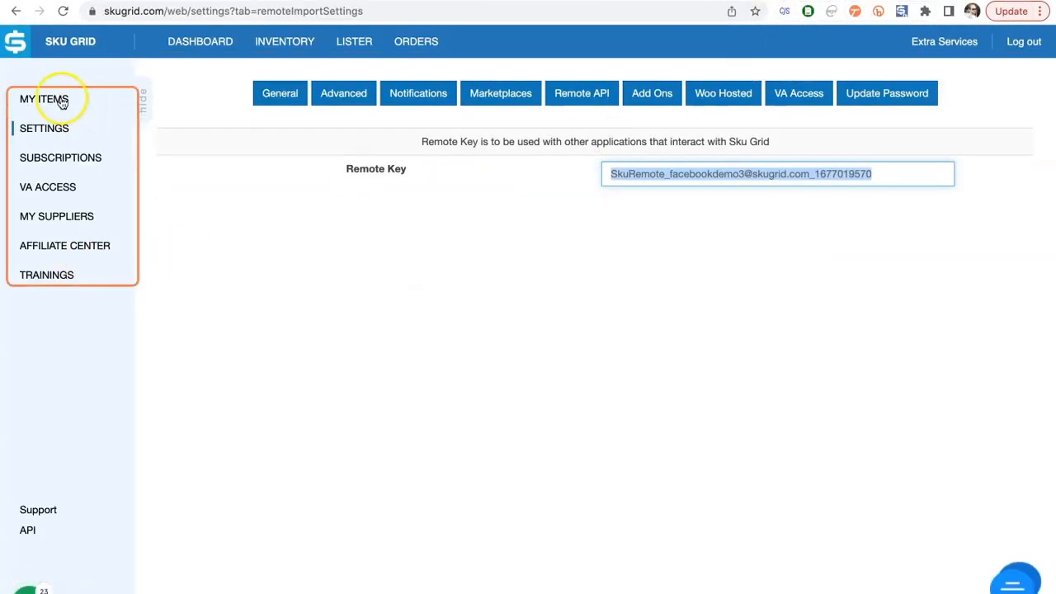
left_click(44, 98)
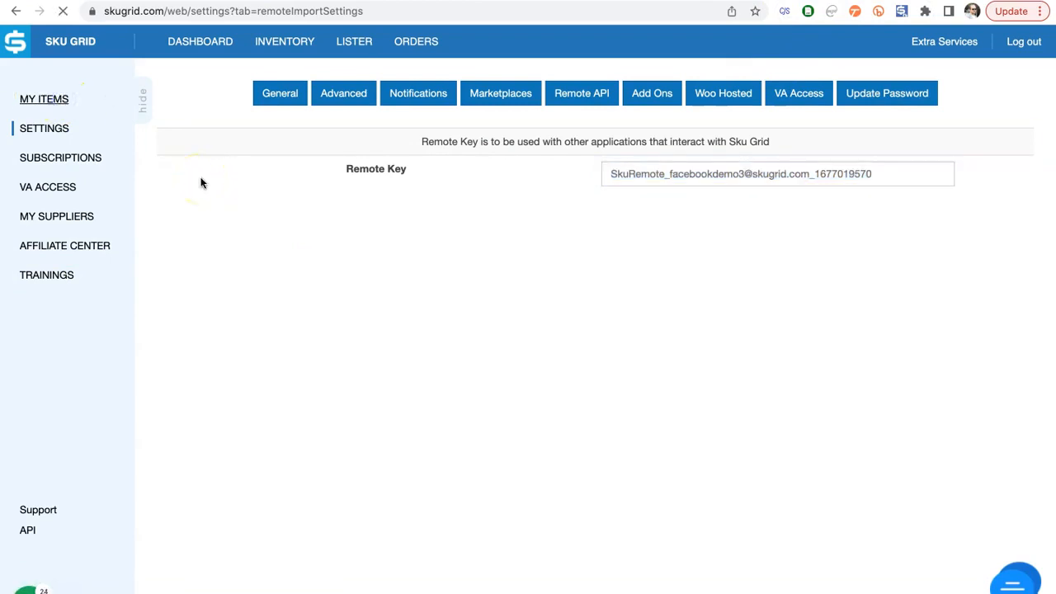
left_click(284, 41)
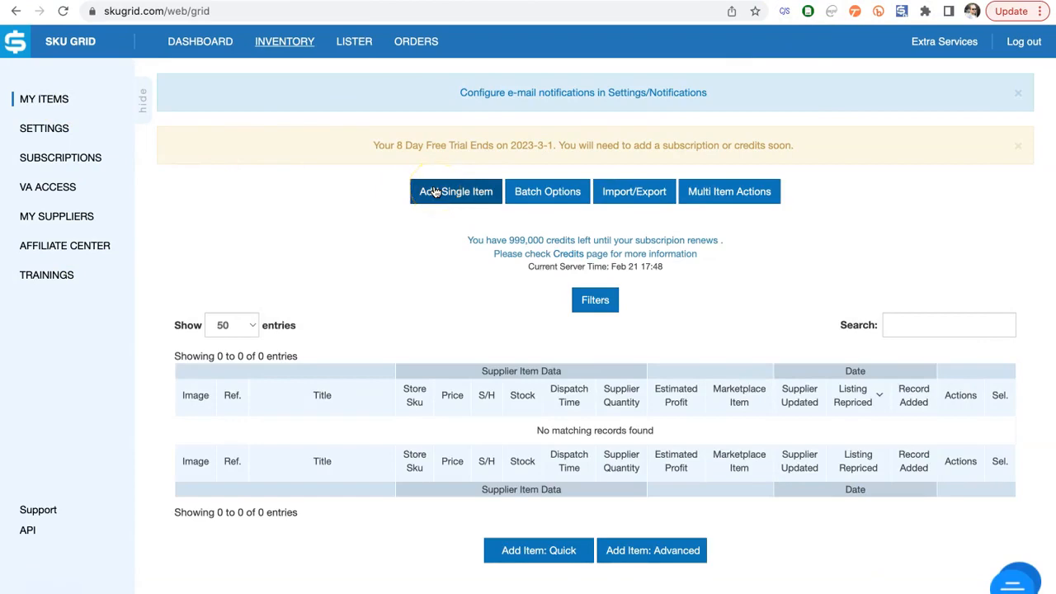
left_click(455, 191)
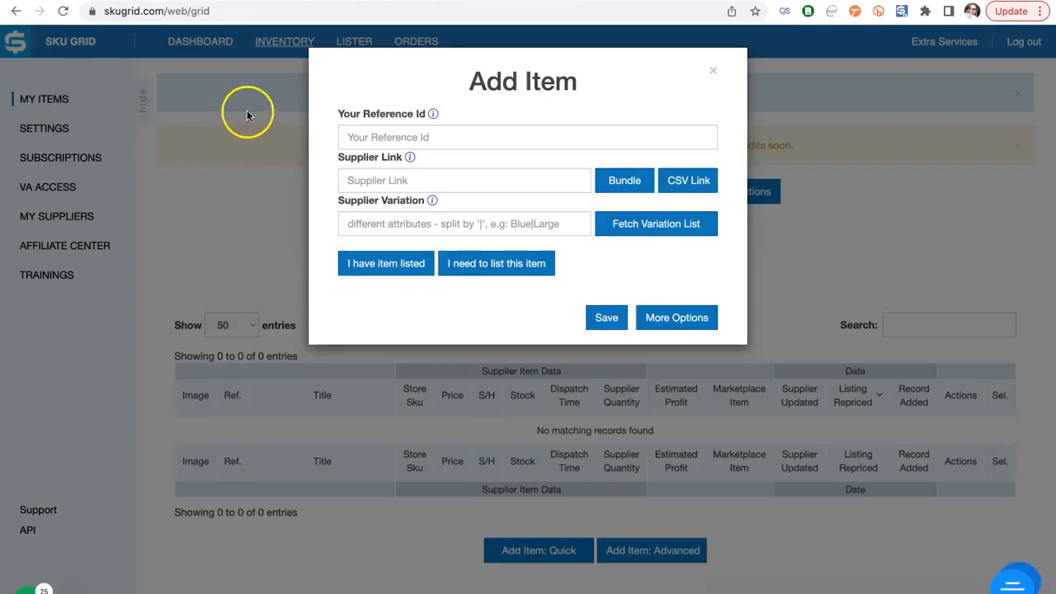
left_click(207, 11)
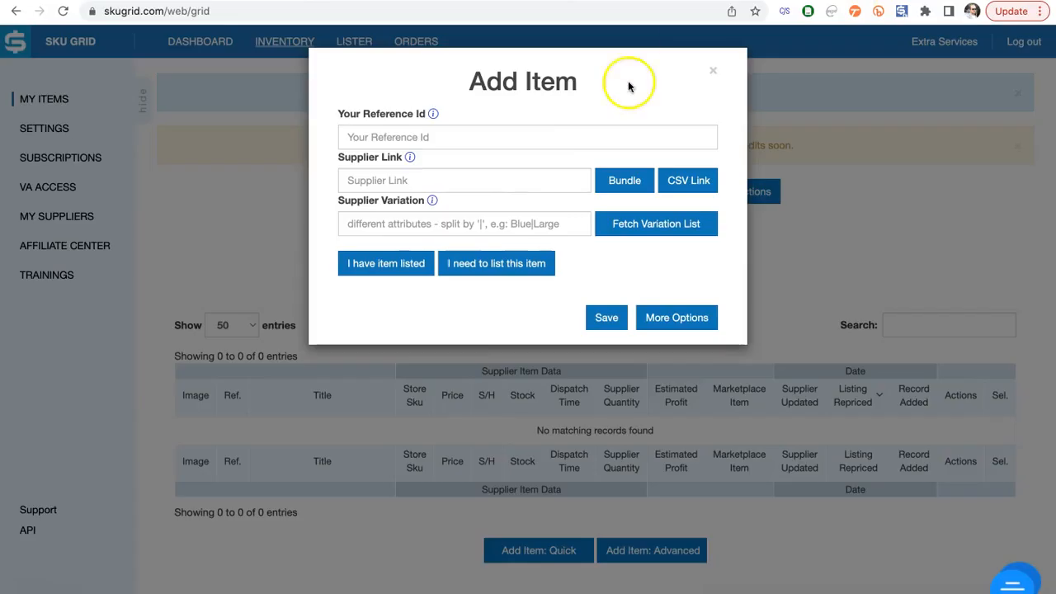
type("Facebook Item 1")
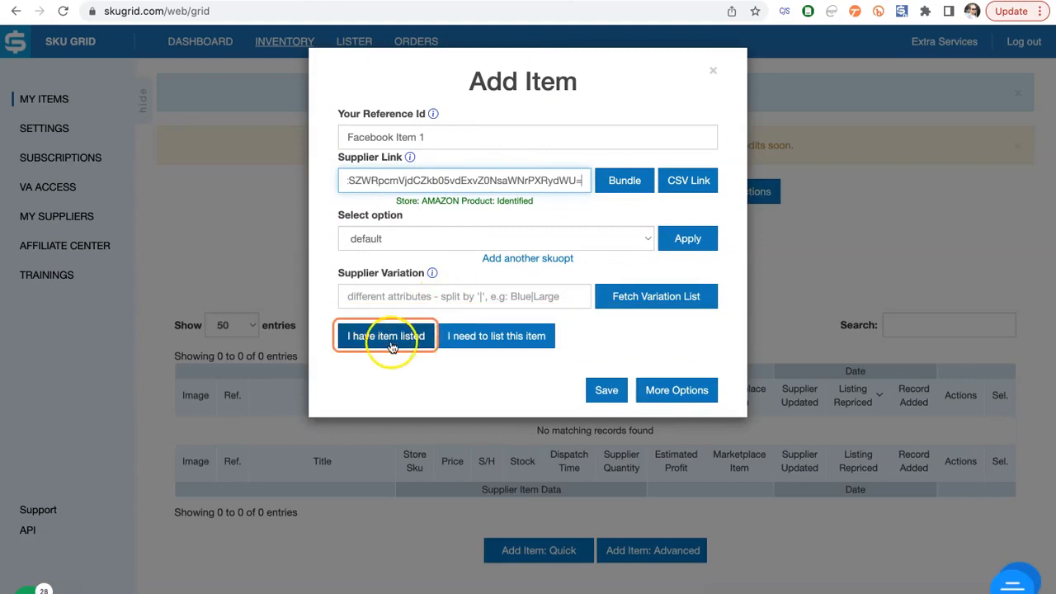
left_click(385, 336)
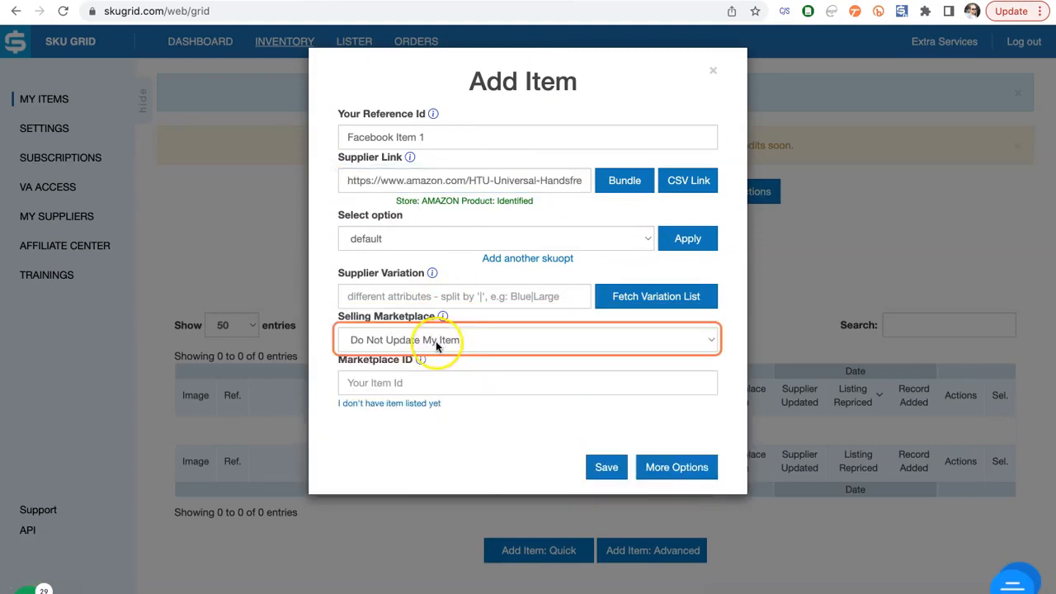
left_click(527, 339)
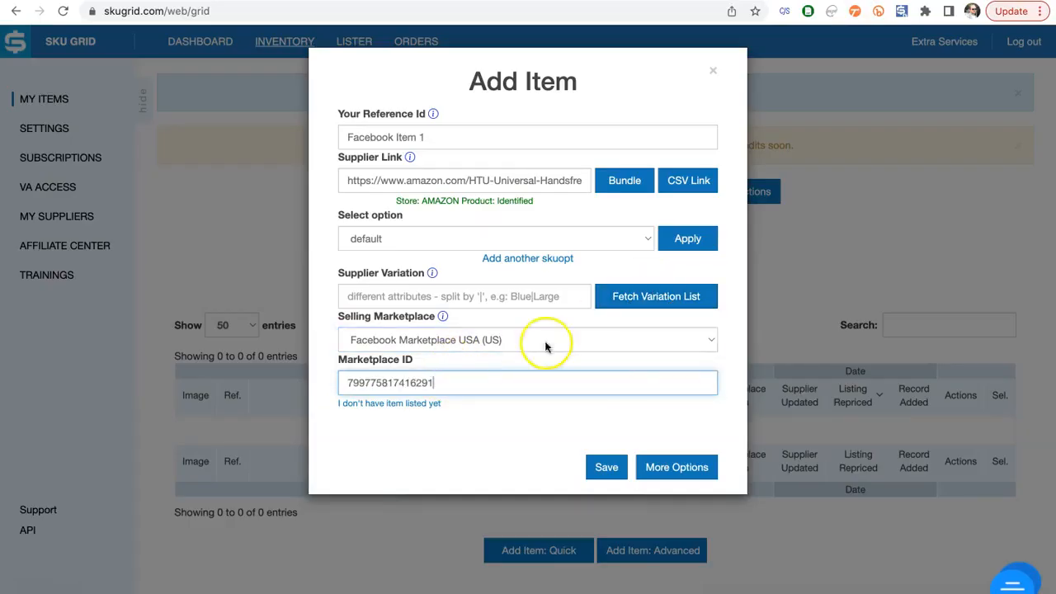
left_click(606, 467)
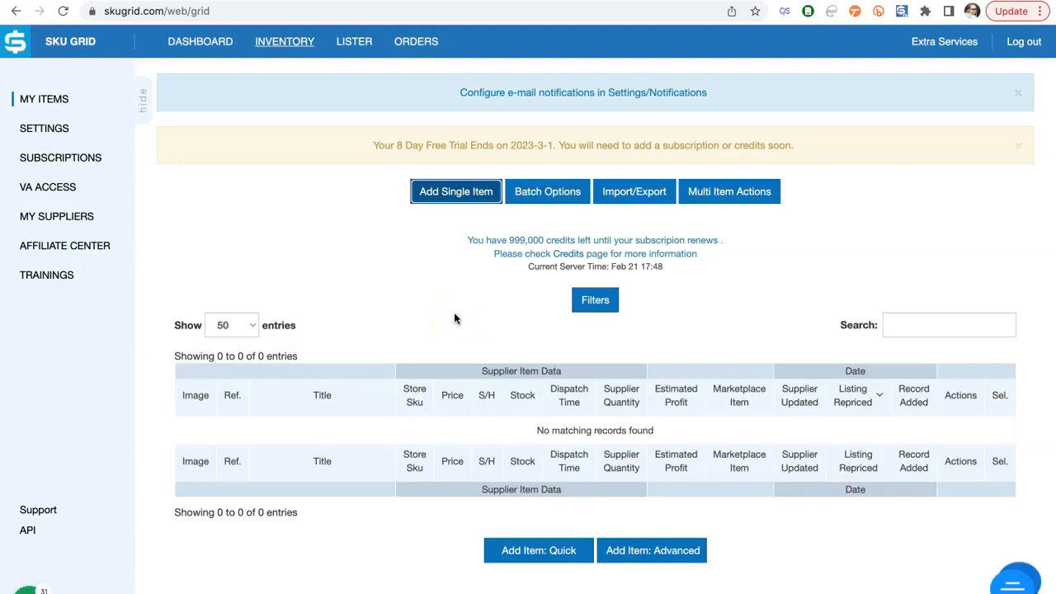
left_click(455, 192)
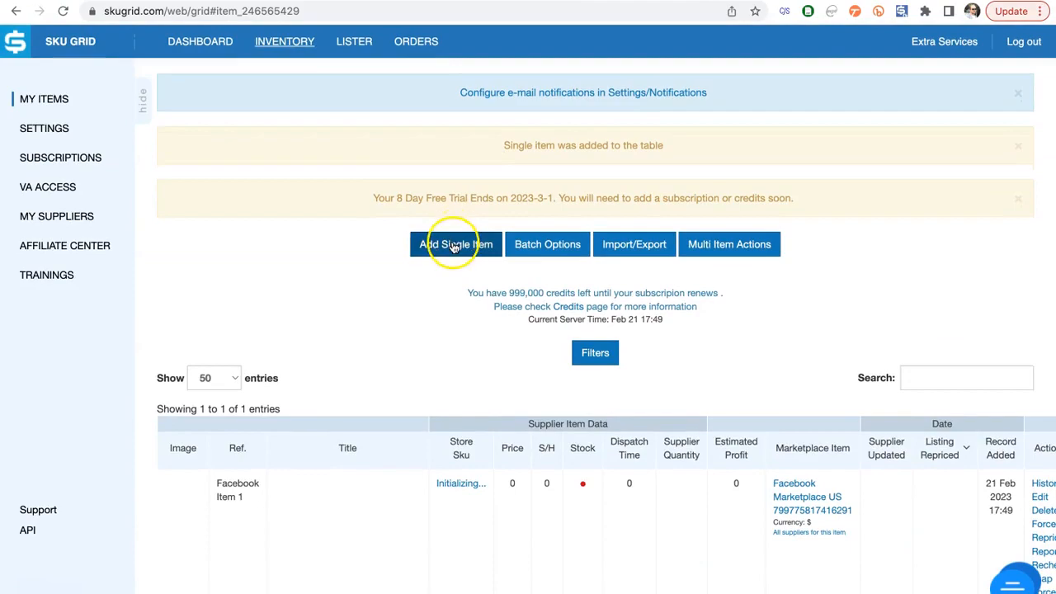
left_click(456, 244)
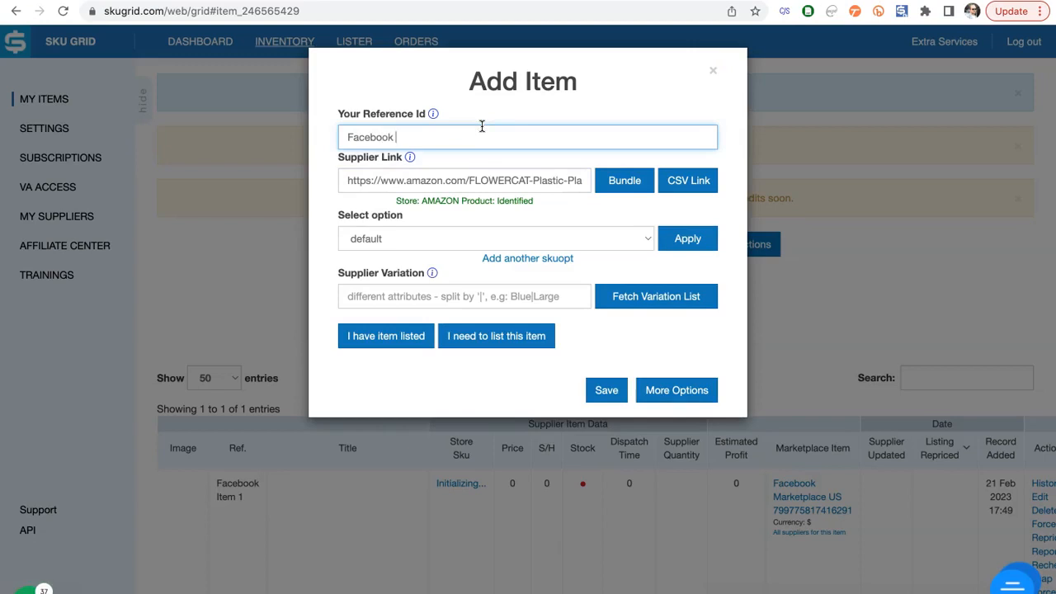
type("Item 2")
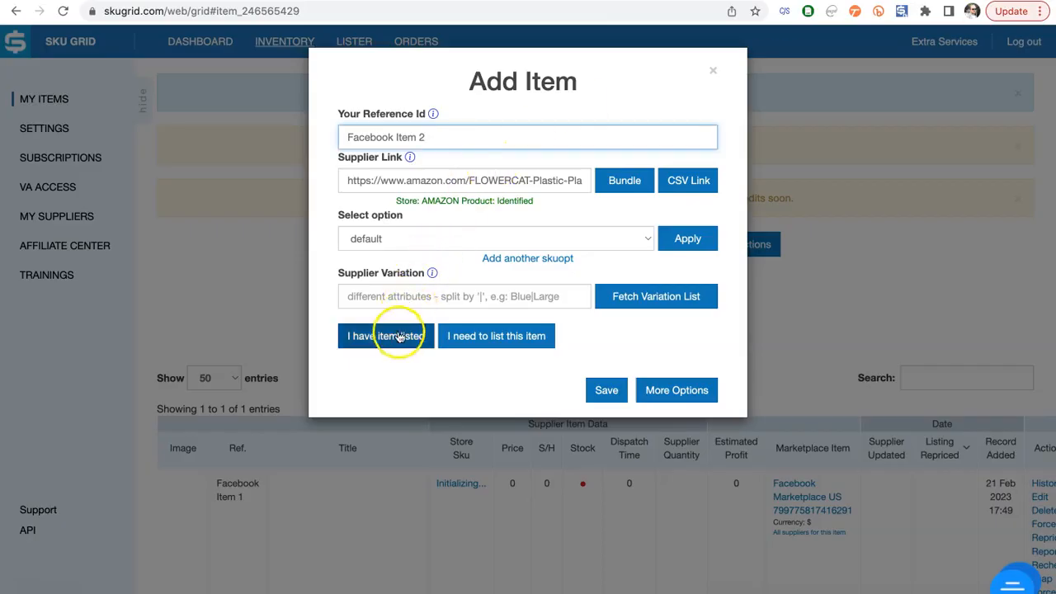
left_click(385, 336)
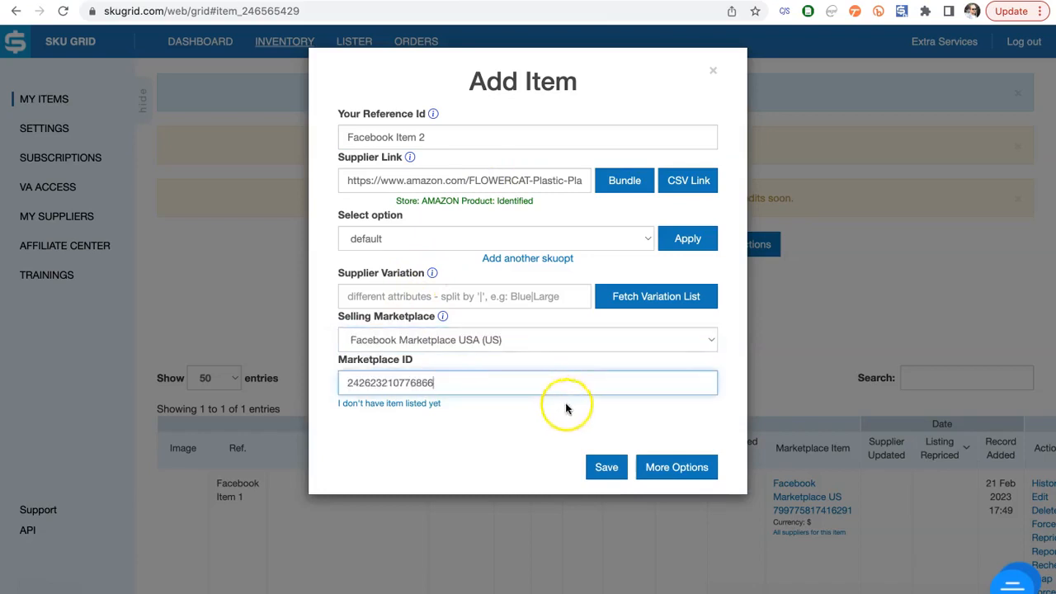
left_click(606, 467)
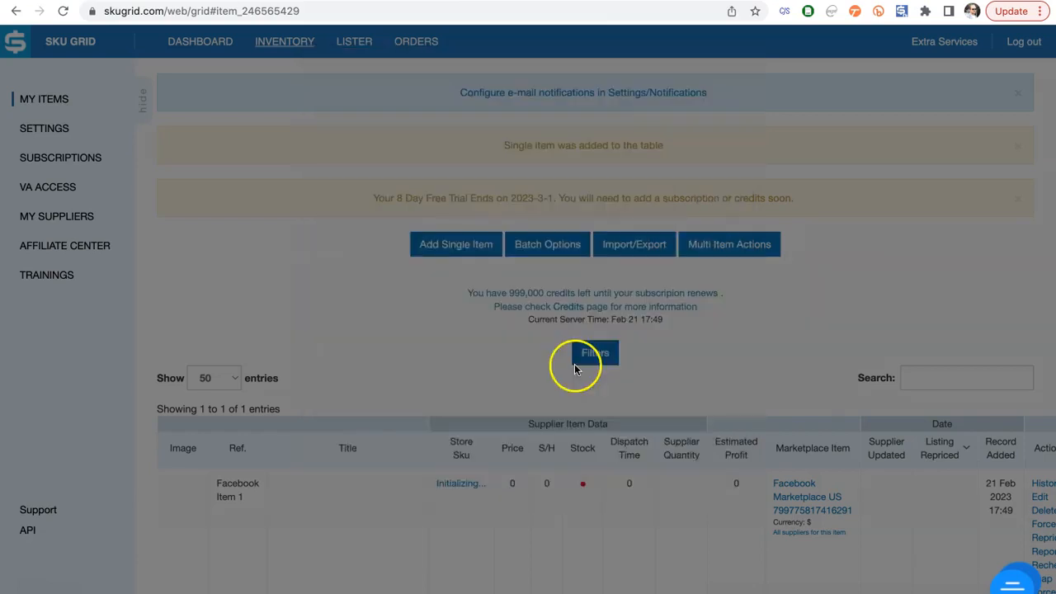
Add Lekue Steam Case as Facebook Item 3 with its supplier price and repriced listing.
left_click(811, 496)
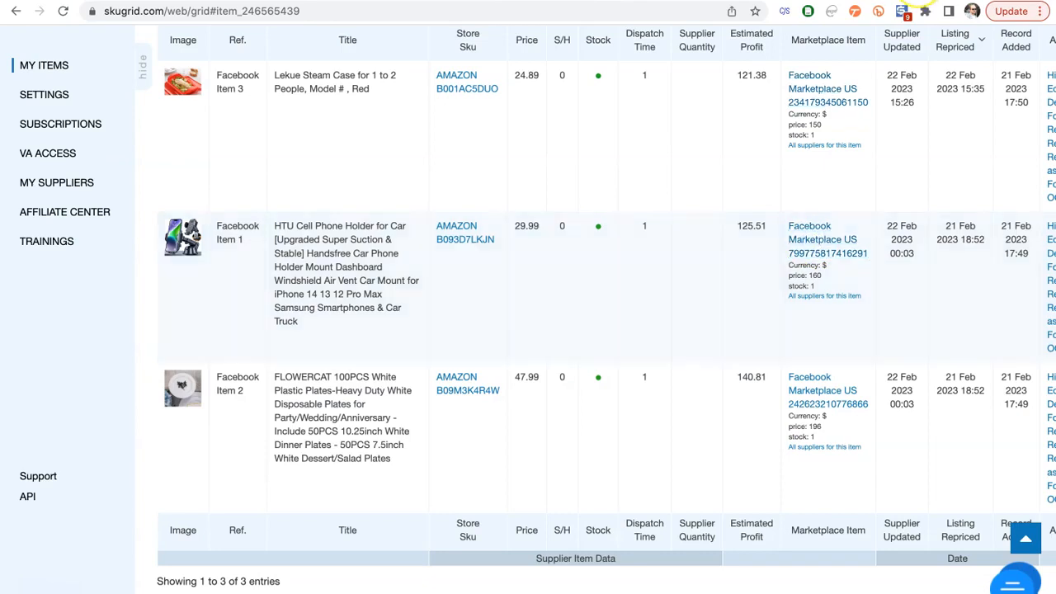
Open Facebook Item 1's Marketplace listing to confirm the car phone holder sells for $160.
left_click(827, 253)
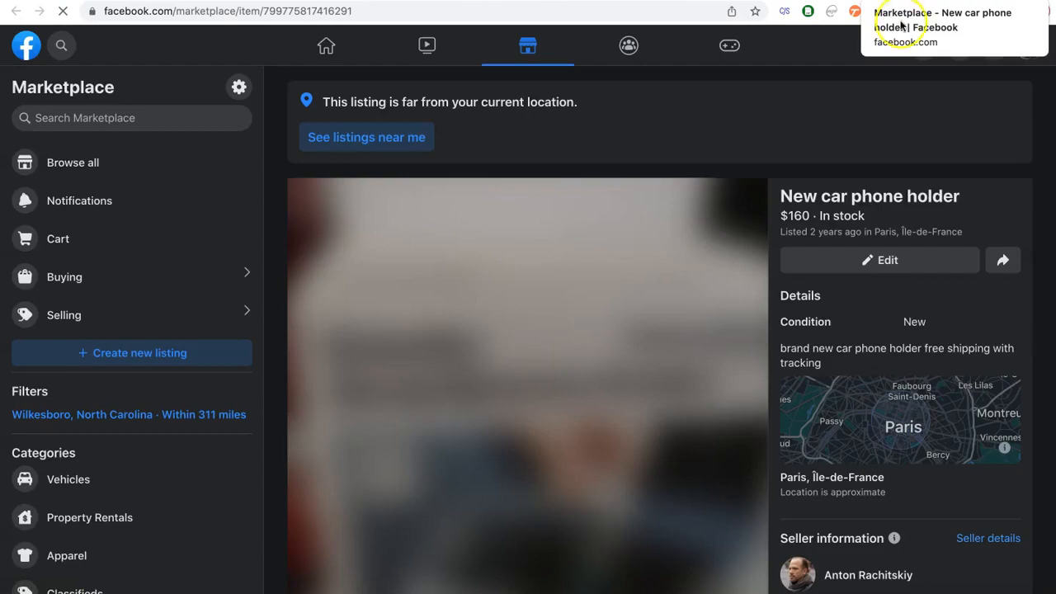